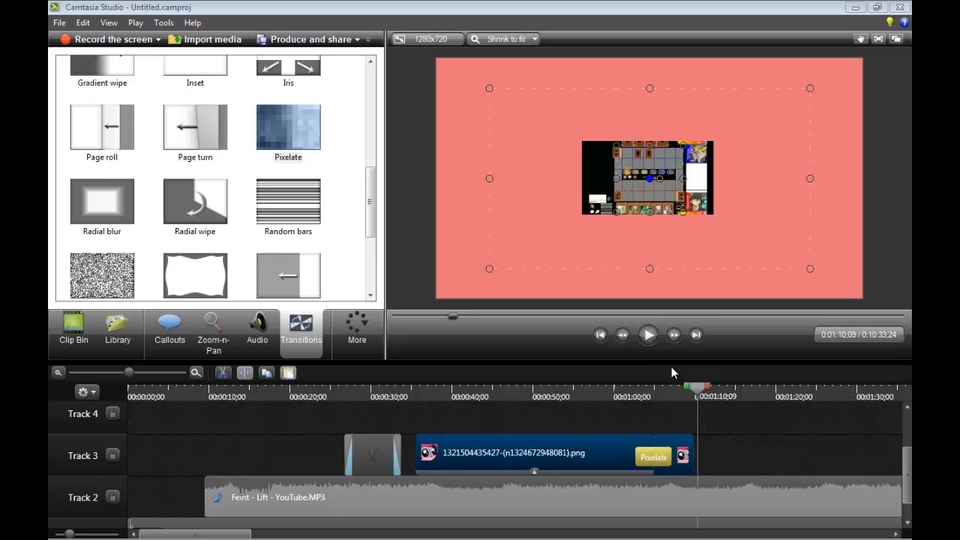
Step: Bring up the Cursor Effects panel from the More task menu
{"action": "left_click", "coordinate": [357, 327]}
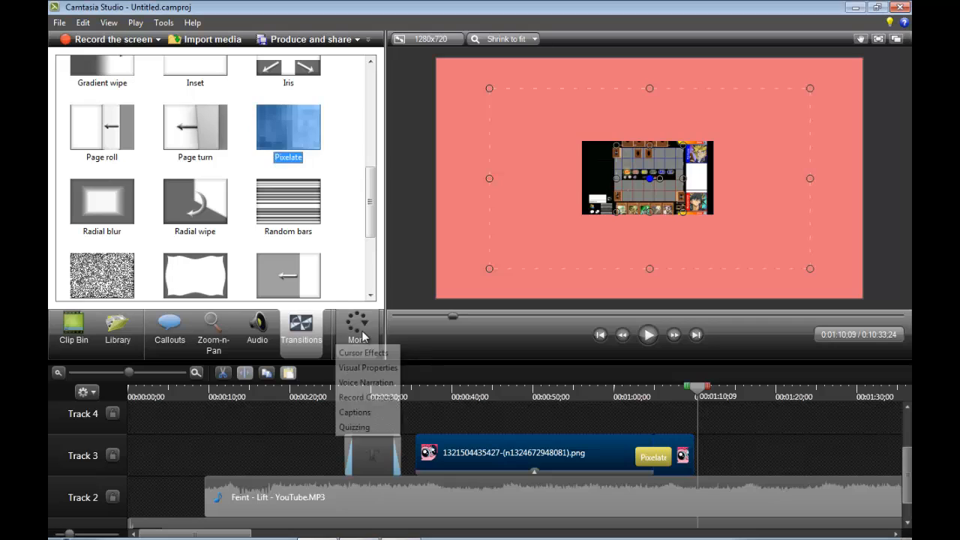
{"action": "mouse_move", "coordinate": [381, 369]}
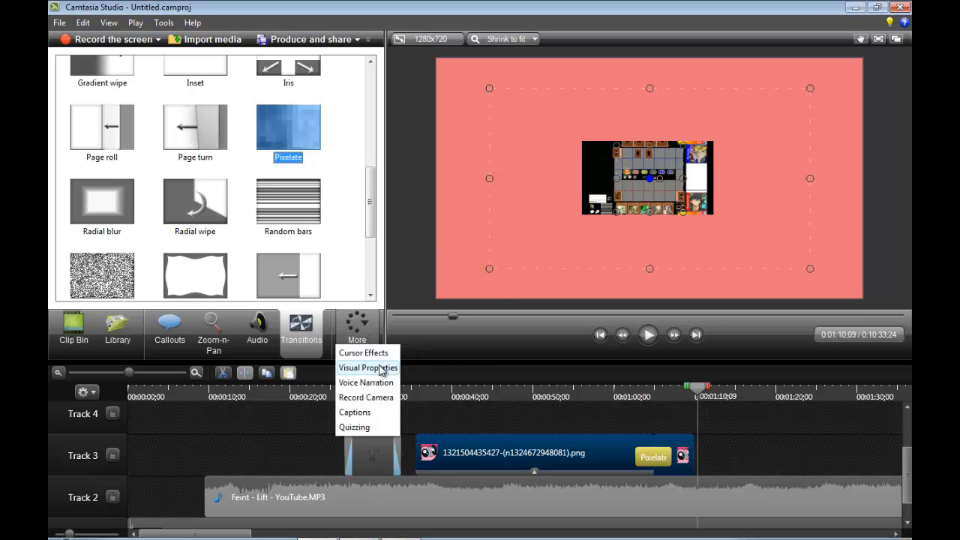
{"action": "mouse_move", "coordinate": [390, 383]}
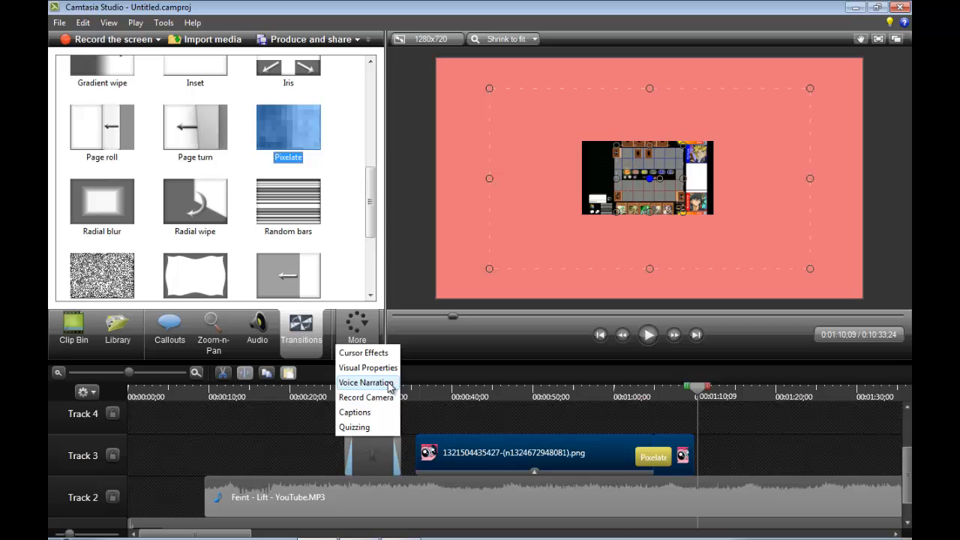
{"action": "mouse_move", "coordinate": [413, 379]}
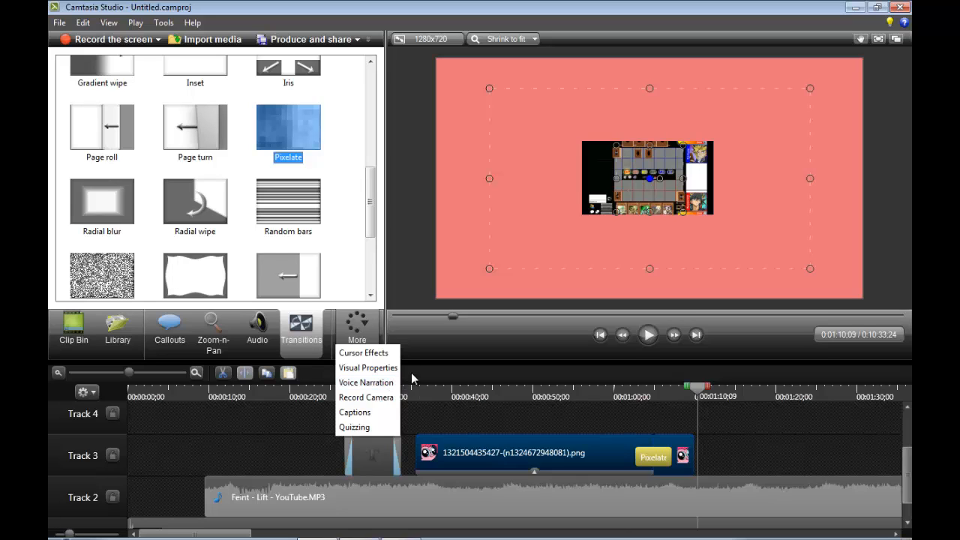
{"action": "mouse_move", "coordinate": [366, 382]}
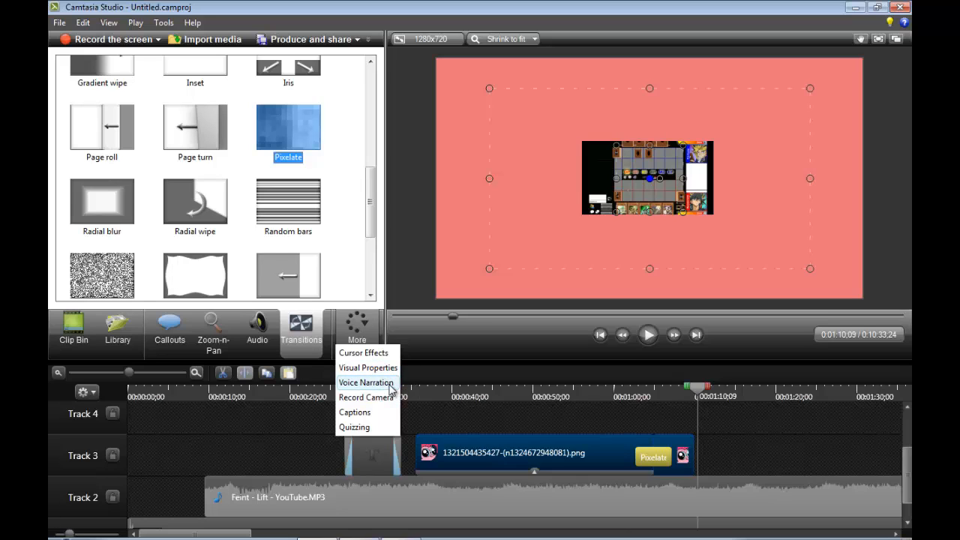
{"action": "mouse_move", "coordinate": [405, 368]}
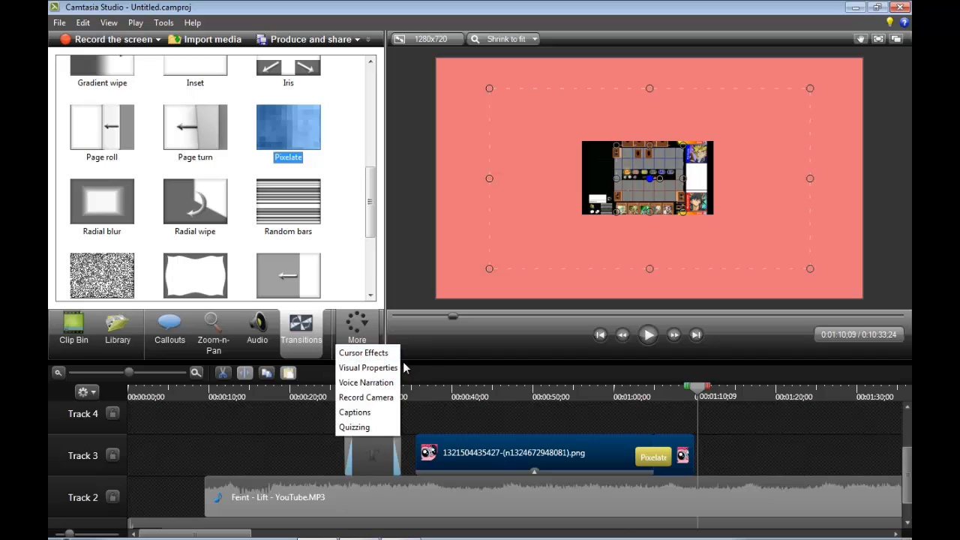
{"action": "mouse_move", "coordinate": [369, 367]}
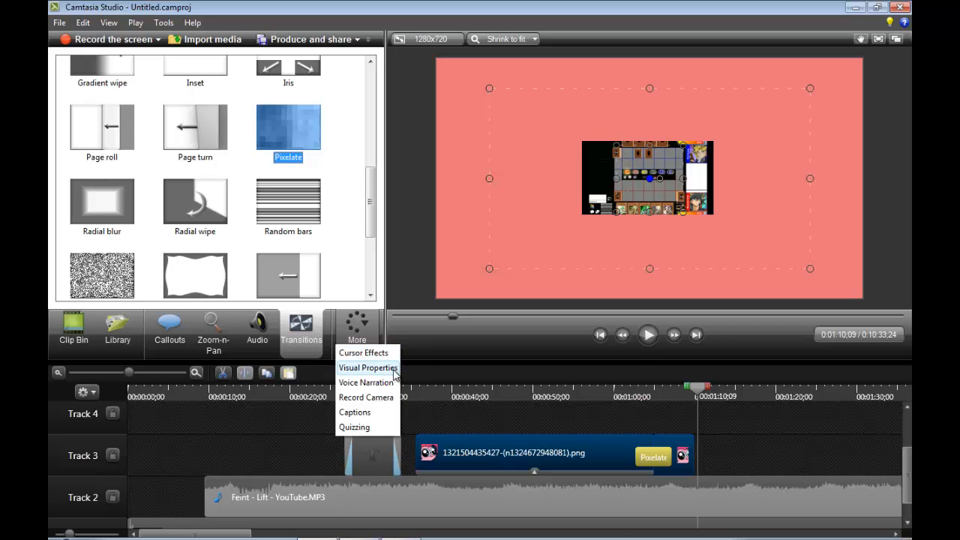
{"action": "left_click", "coordinate": [366, 352]}
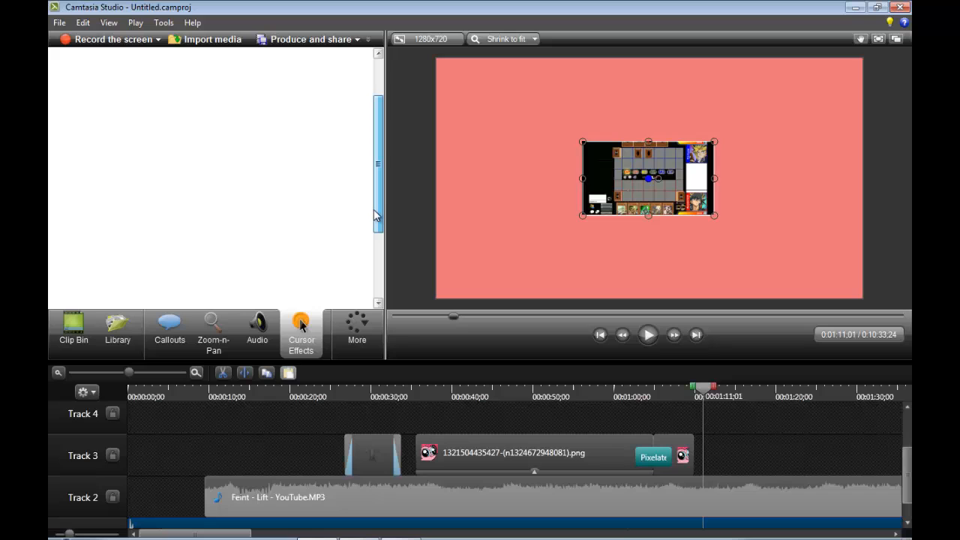
Step: Show the cursor effects settings, which request a camrec recording on the timeline
{"action": "left_click", "coordinate": [300, 334]}
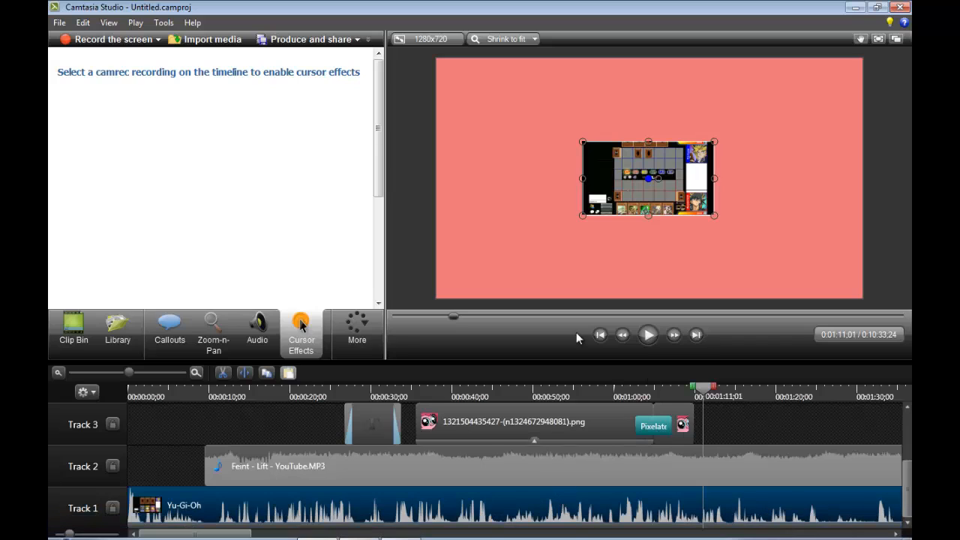
{"action": "mouse_move", "coordinate": [294, 303]}
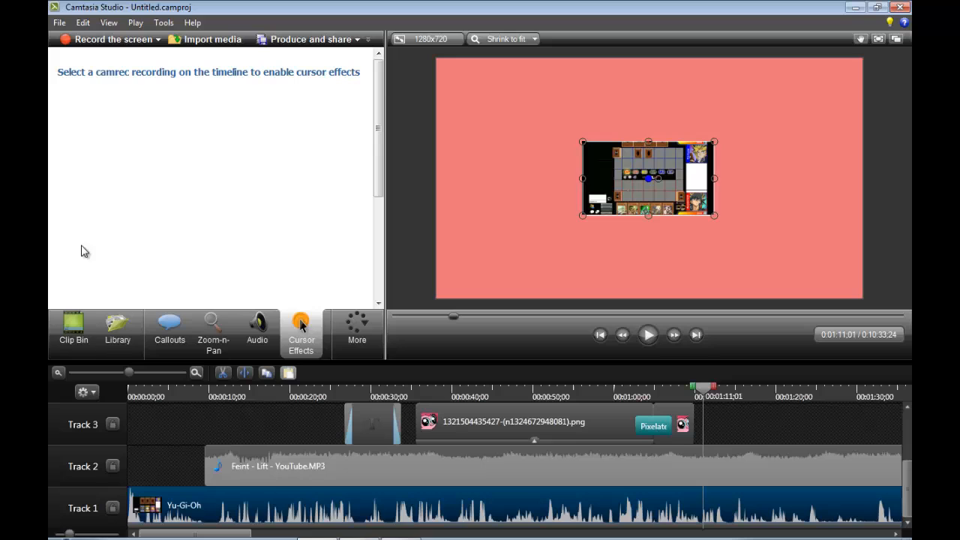
Step: Start a new project discarding unsaved changes and import the tutorial 11.camrec recording
{"action": "left_click", "coordinate": [60, 23]}
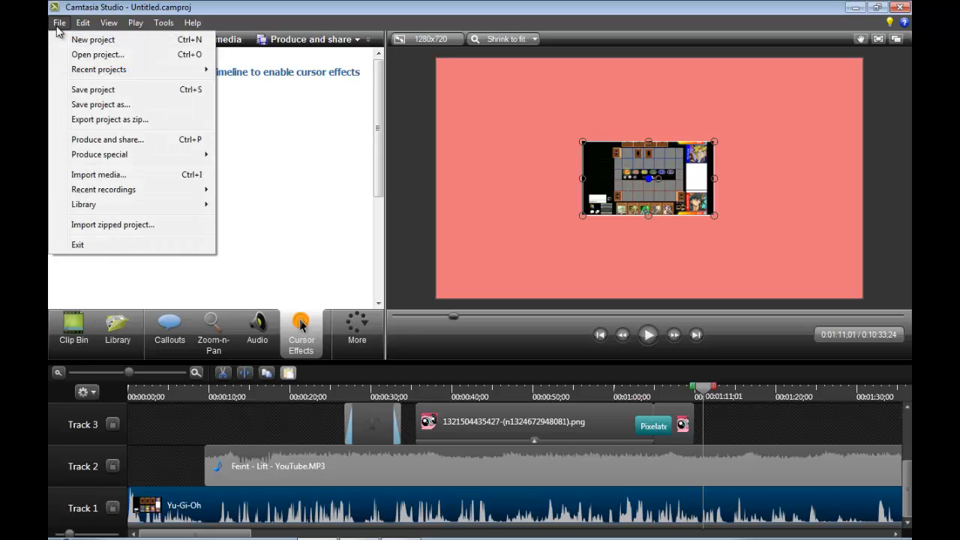
{"action": "mouse_move", "coordinate": [96, 39]}
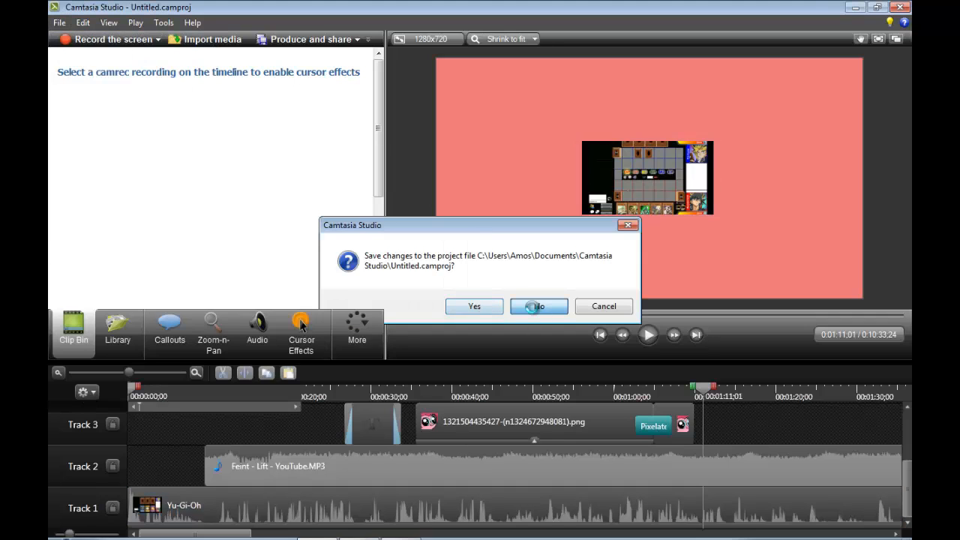
{"action": "left_click", "coordinate": [537, 306]}
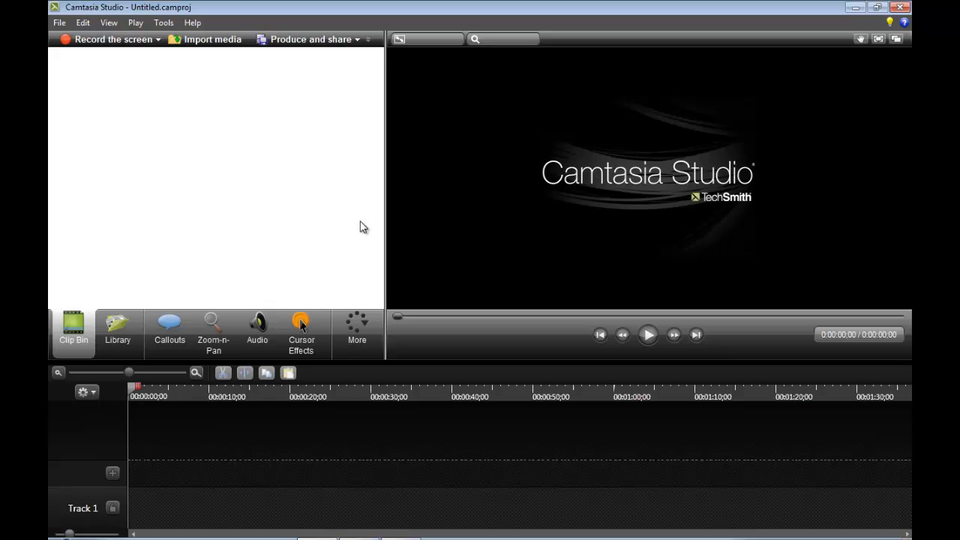
{"action": "left_click", "coordinate": [213, 39]}
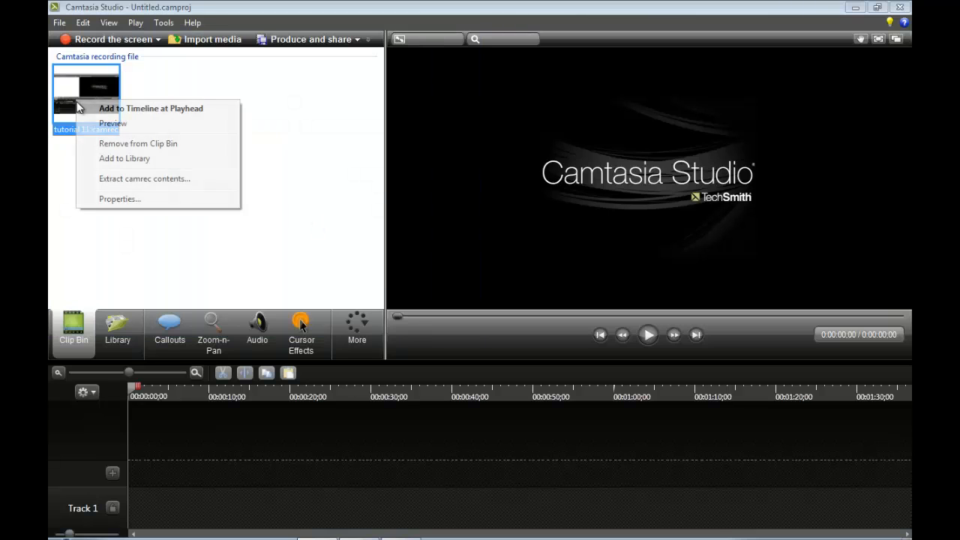
{"action": "mouse_move", "coordinate": [78, 149]}
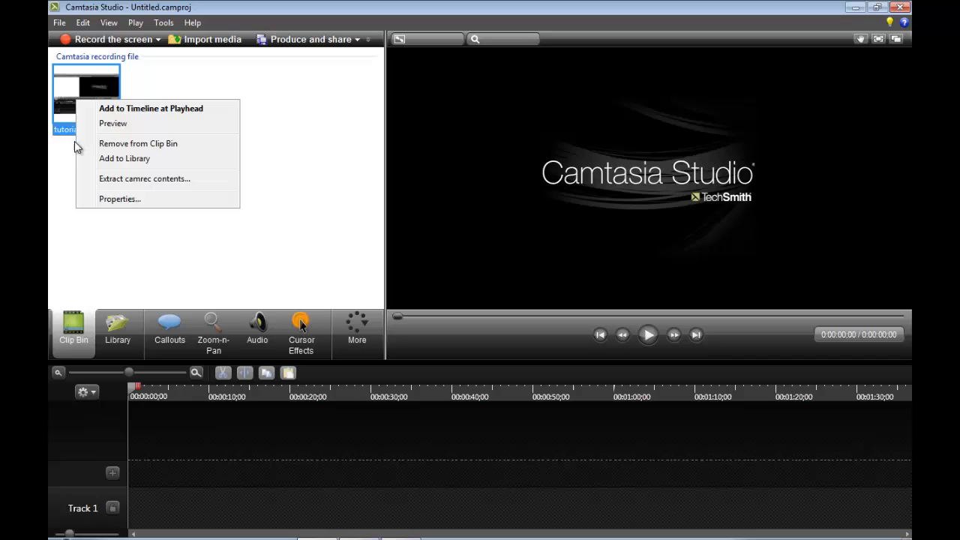
{"action": "mouse_move", "coordinate": [138, 117]}
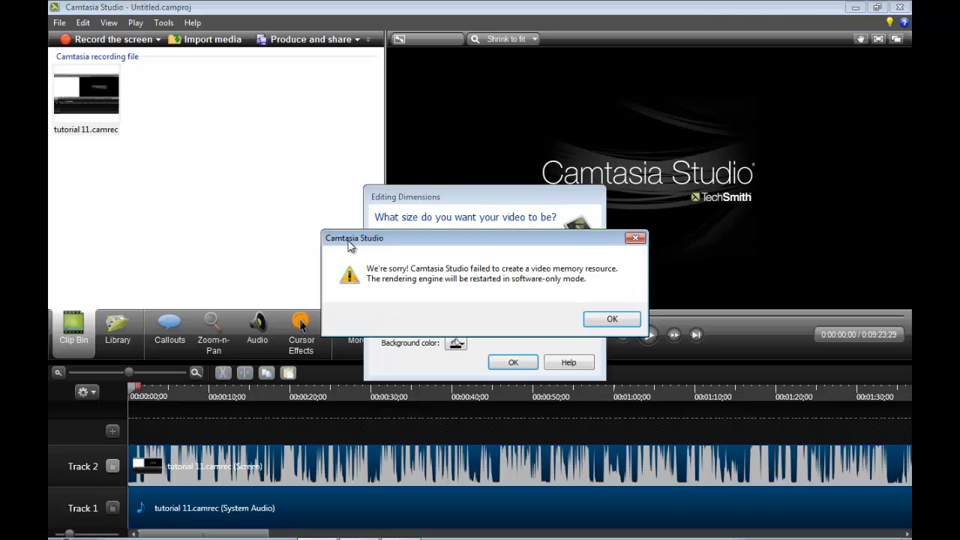
Step: Dismiss the video memory error and set editing dimensions to 1280 x 720 YouTube & Screencast
{"action": "left_click", "coordinate": [611, 318]}
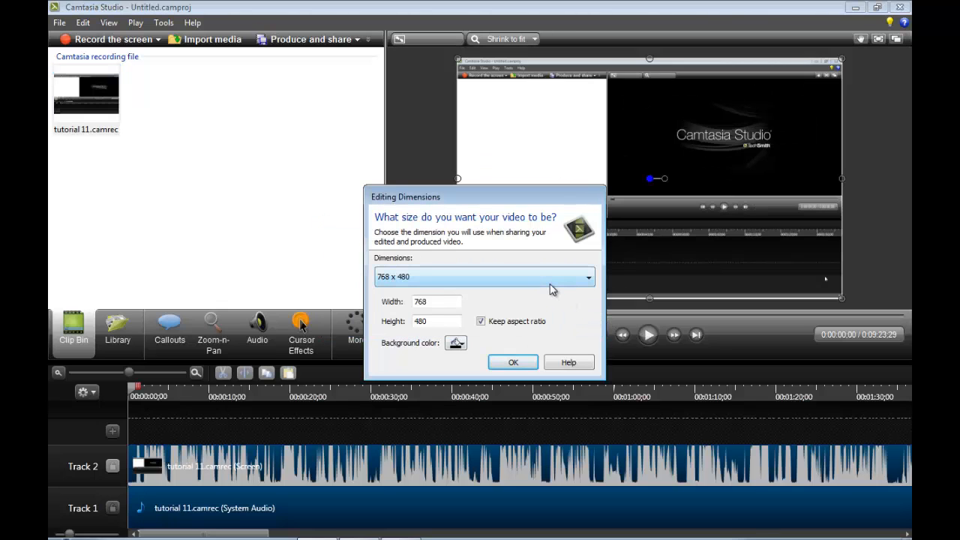
{"action": "left_click", "coordinate": [588, 276]}
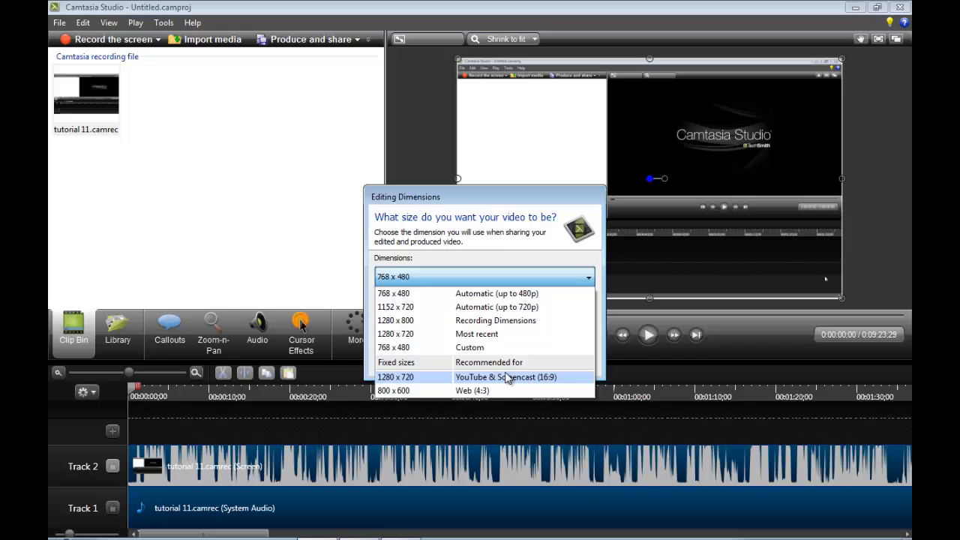
{"action": "left_click", "coordinate": [505, 378]}
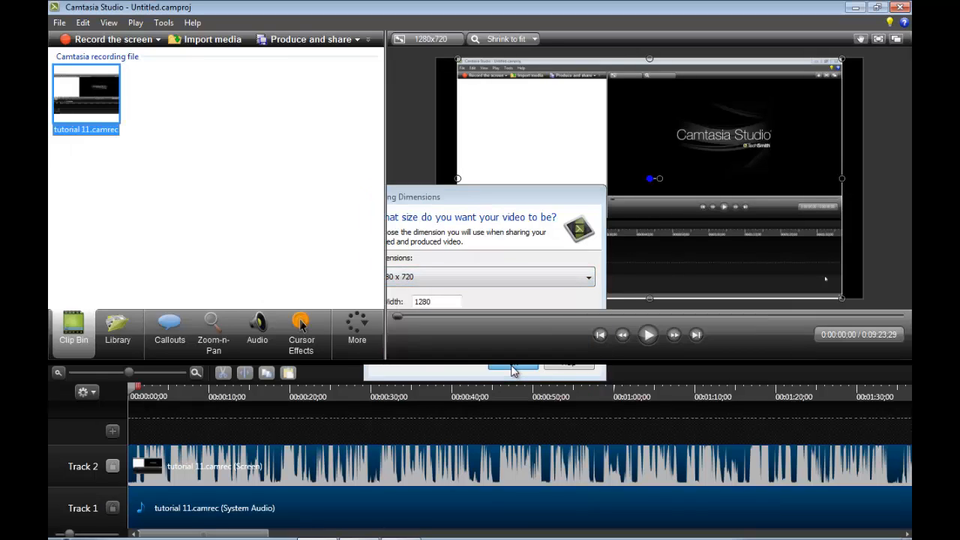
{"action": "mouse_move", "coordinate": [301, 330]}
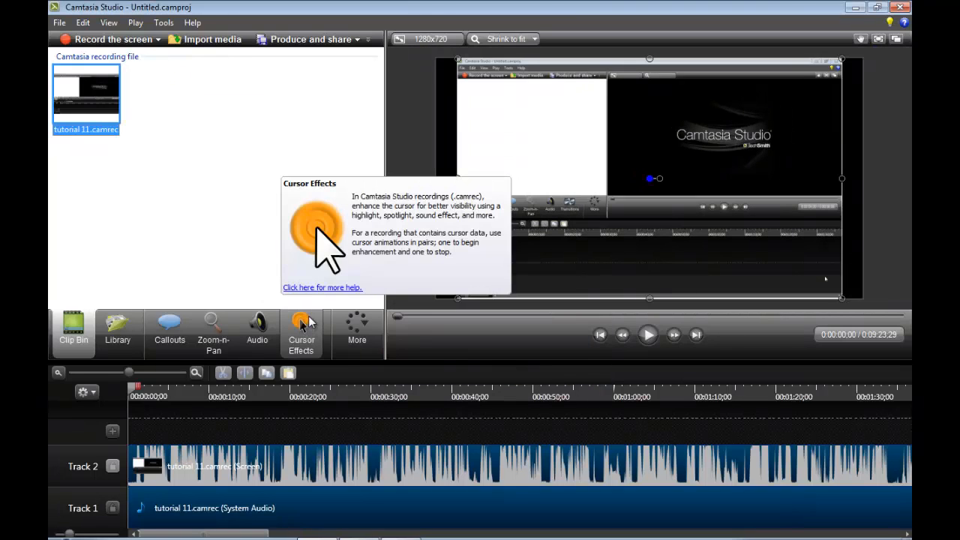
{"action": "left_click", "coordinate": [300, 330]}
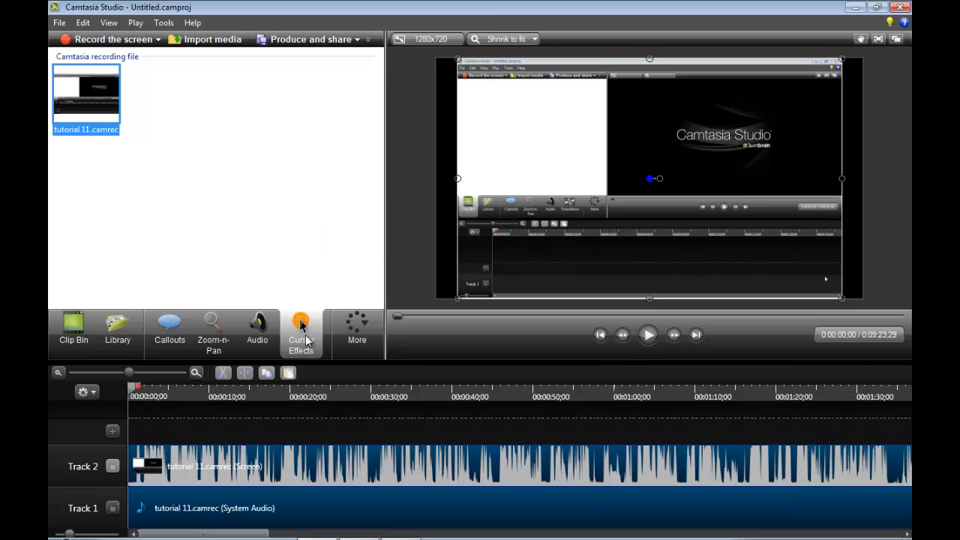
Step: Preview the recording and enlarge the recorded cursor size to 5.00
{"action": "left_click", "coordinate": [300, 330]}
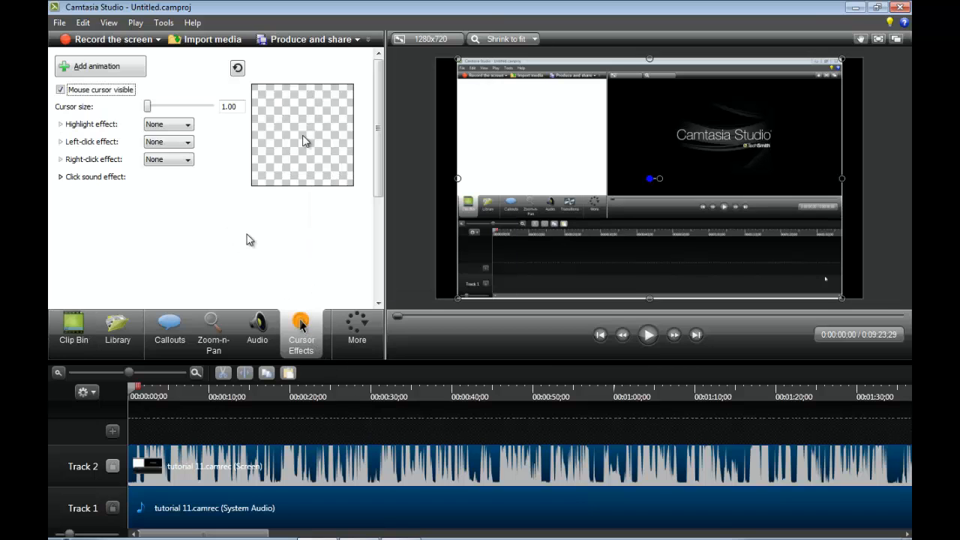
{"action": "mouse_move", "coordinate": [269, 255]}
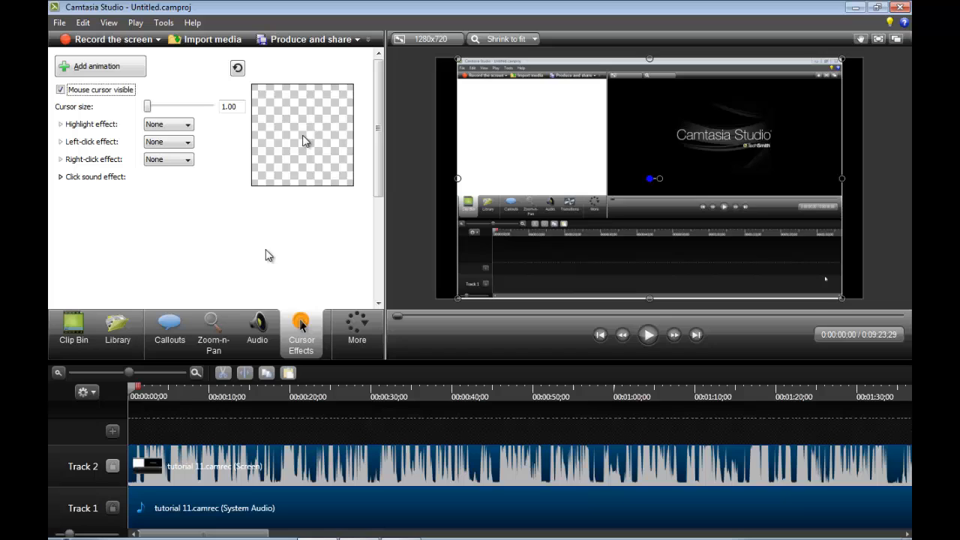
{"action": "mouse_move", "coordinate": [699, 279]}
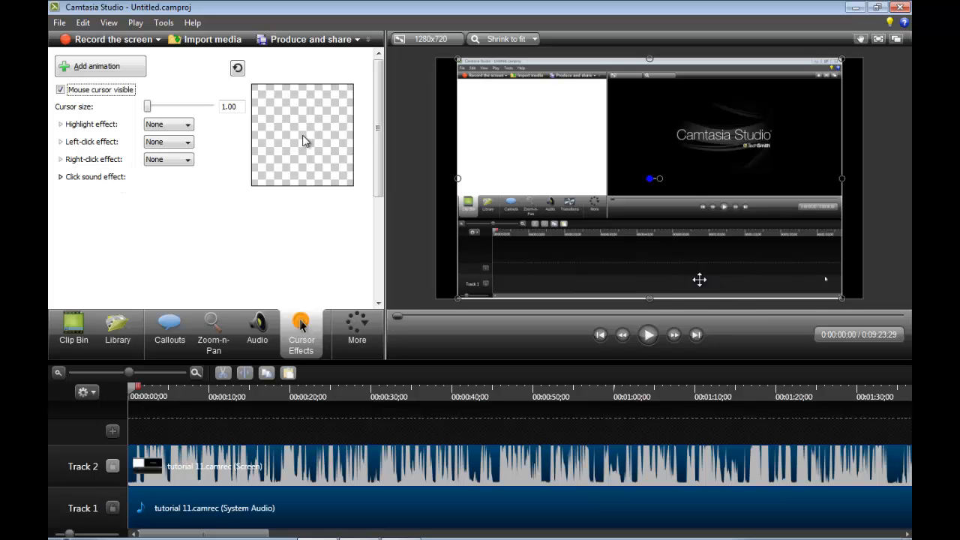
{"action": "mouse_move", "coordinate": [648, 336]}
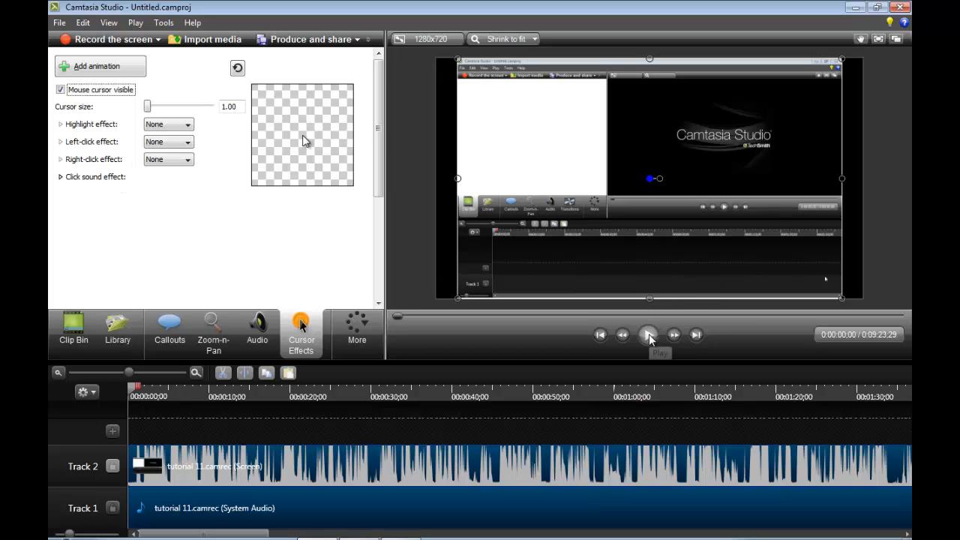
{"action": "left_click", "coordinate": [647, 336]}
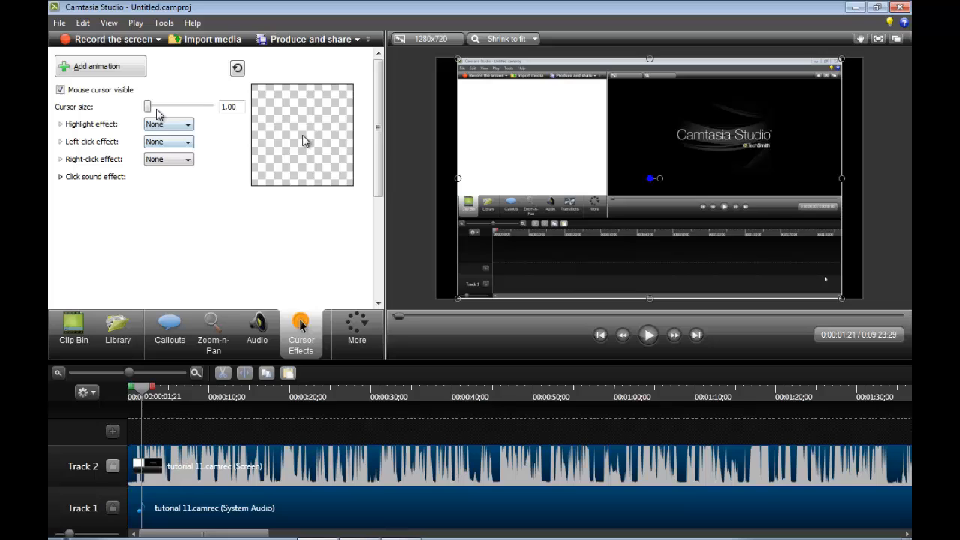
{"action": "left_click_drag", "start_coordinate": [147, 105], "coordinate": [179, 105]}
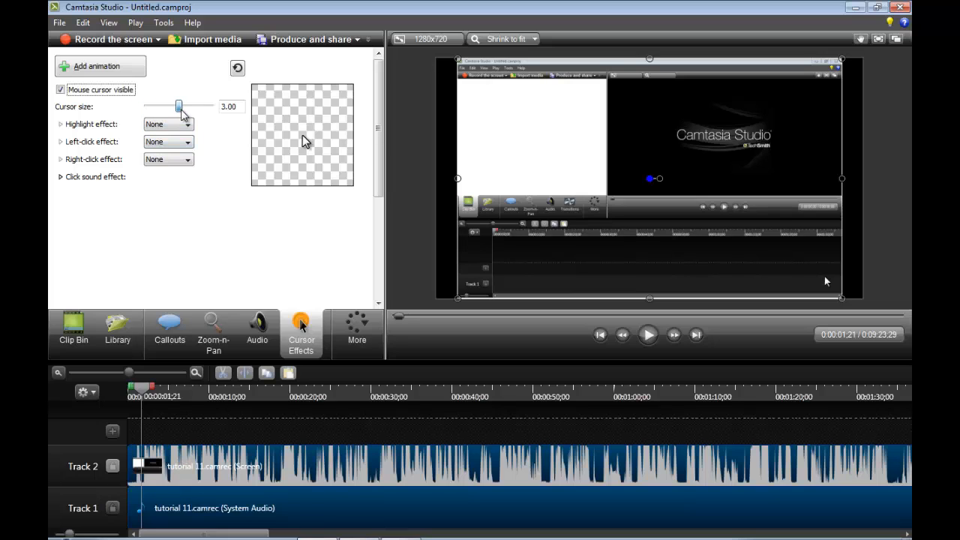
{"action": "left_click_drag", "start_coordinate": [177, 105], "coordinate": [210, 105]}
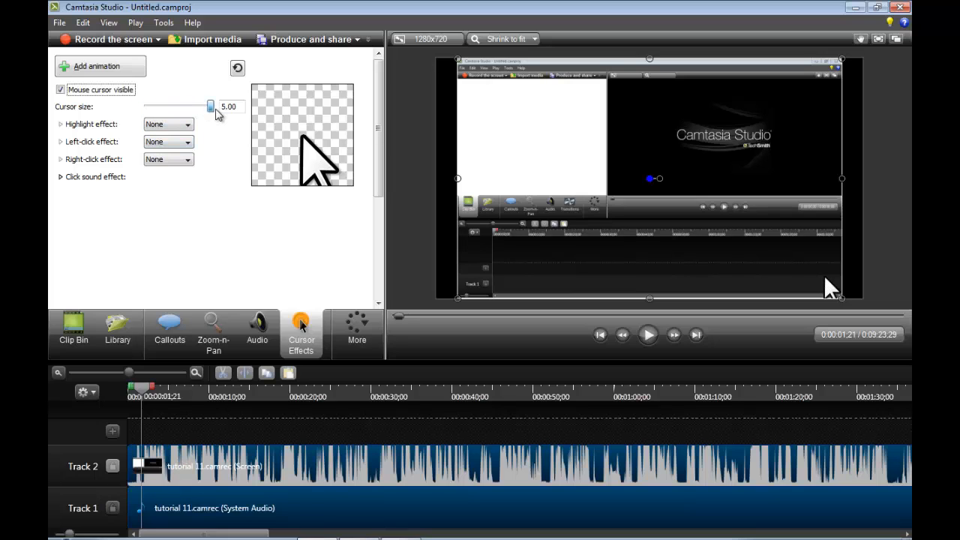
Step: Try the Magnify and Spotlight cursor highlights, then set the highlight back to None
{"action": "left_click", "coordinate": [183, 122]}
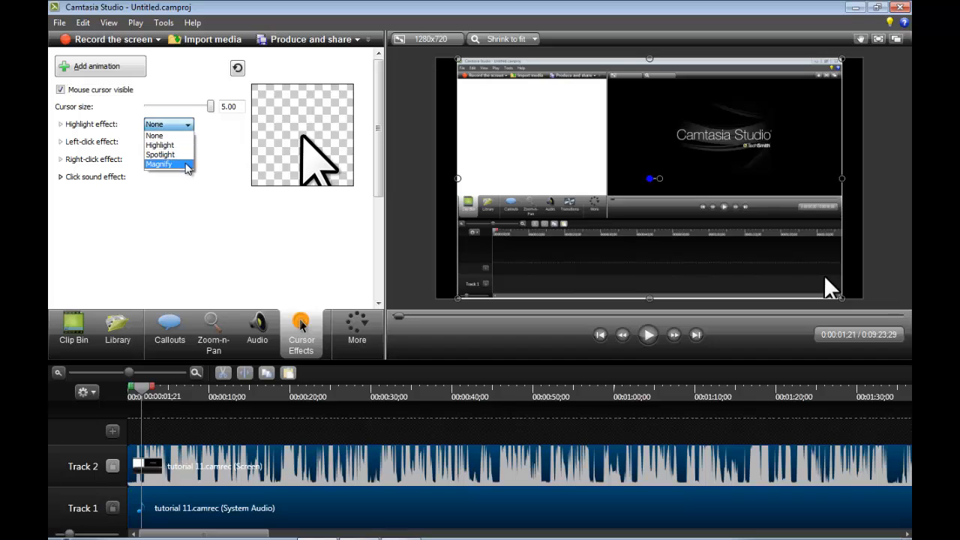
{"action": "left_click", "coordinate": [159, 164]}
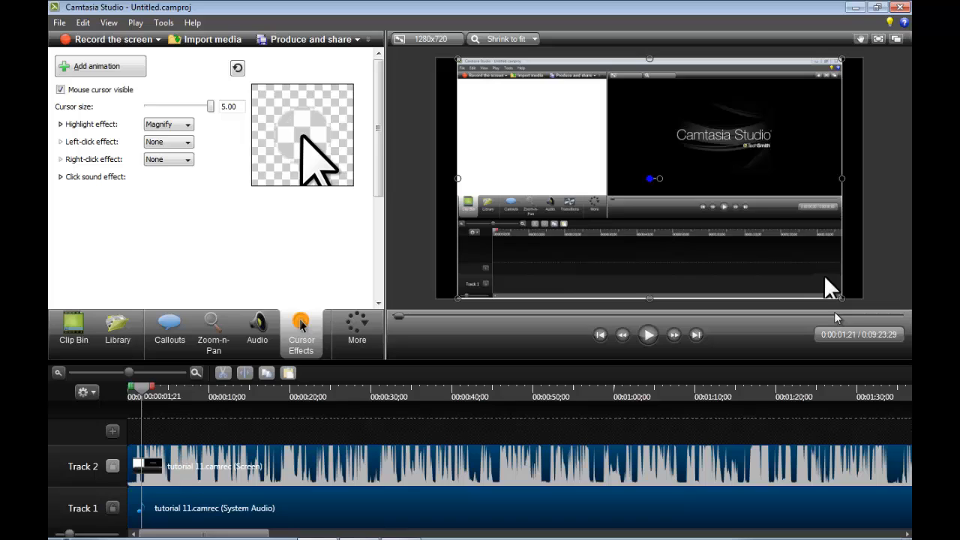
{"action": "left_click", "coordinate": [187, 124]}
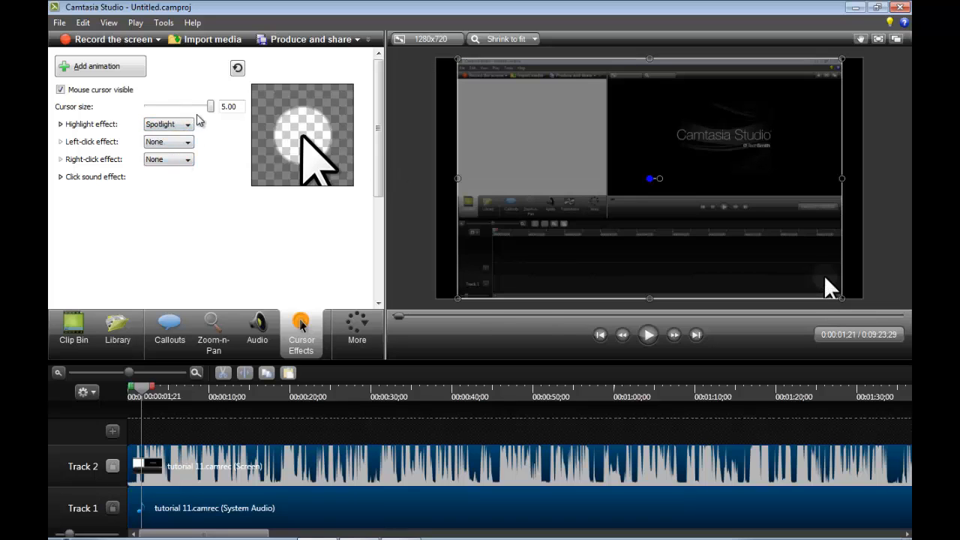
{"action": "left_click", "coordinate": [186, 123]}
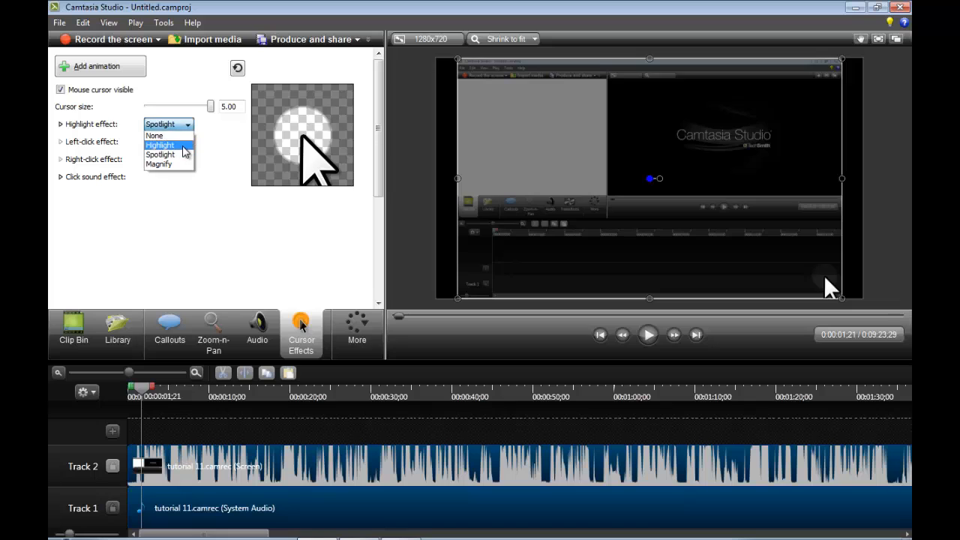
{"action": "left_click", "coordinate": [153, 135]}
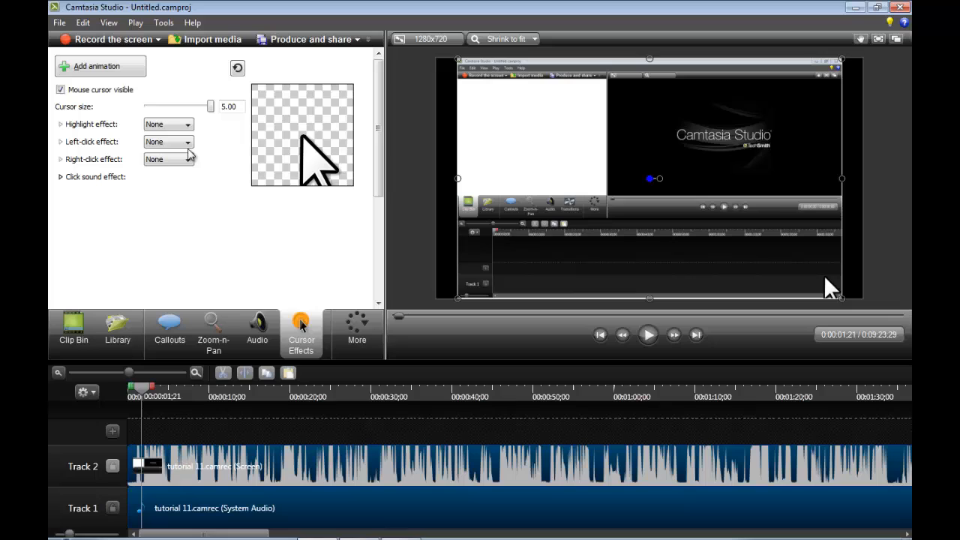
{"action": "mouse_move", "coordinate": [117, 78]}
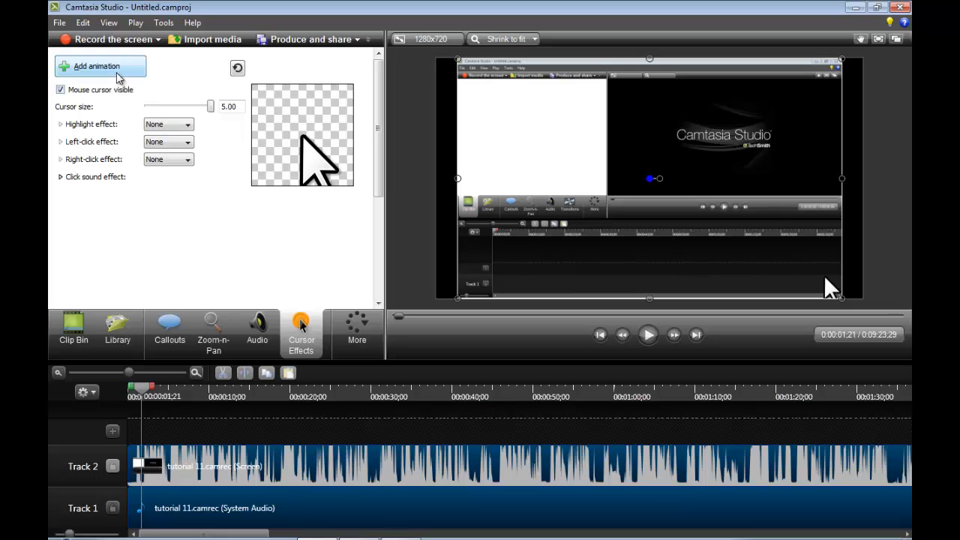
Step: Add cursor animation to the screen recording and preview playback from the start
{"action": "left_click", "coordinate": [99, 66]}
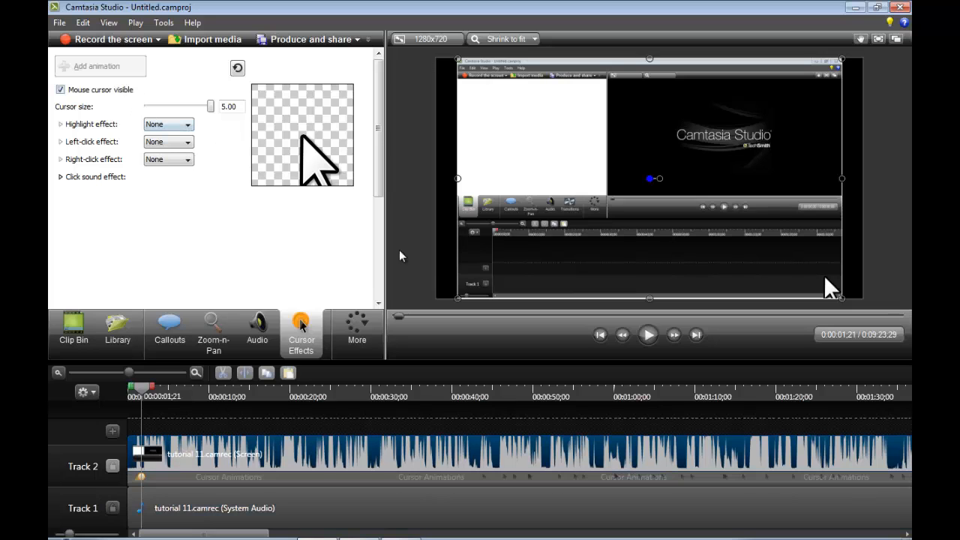
{"action": "left_click", "coordinate": [648, 335]}
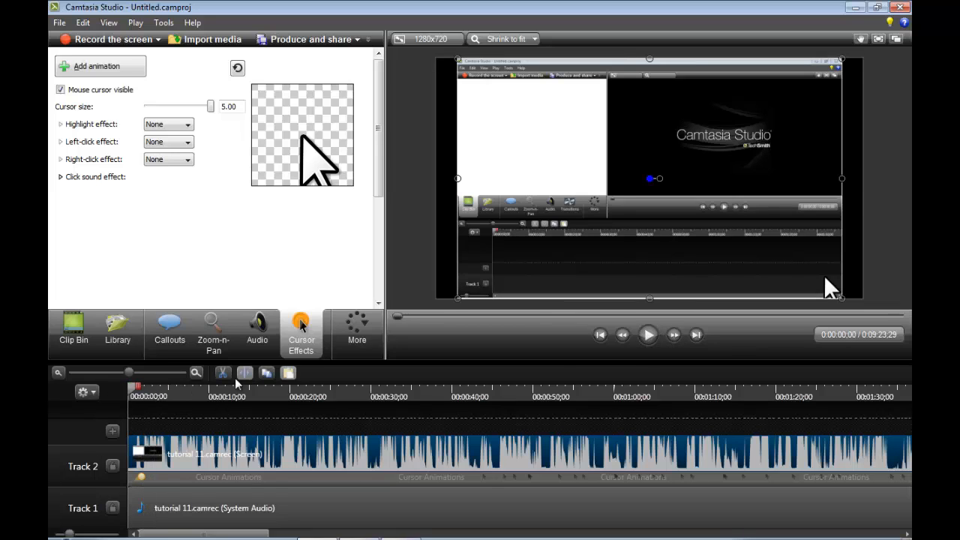
{"action": "left_click", "coordinate": [648, 334]}
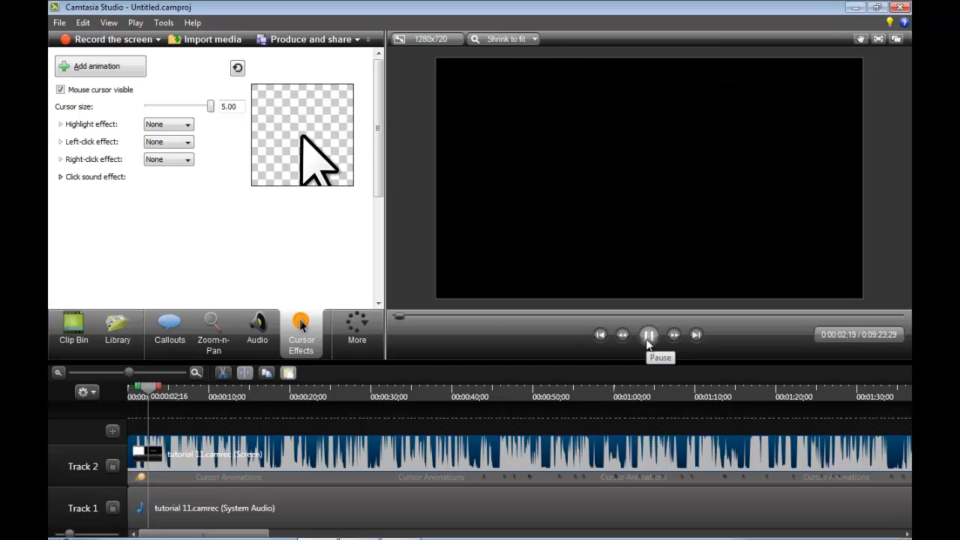
{"action": "left_click", "coordinate": [647, 336]}
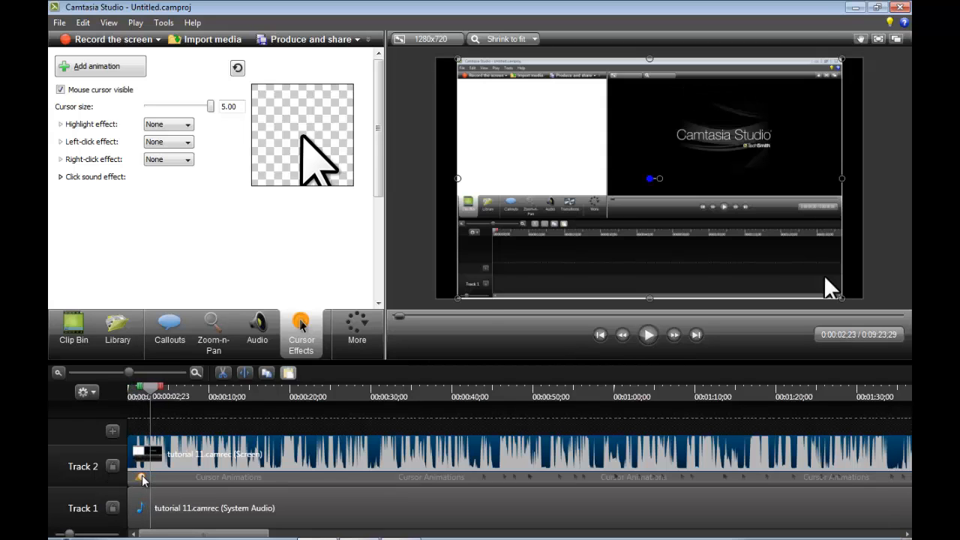
Step: Try the yellow Highlight effect on the cursor during playback, then remove it
{"action": "left_click", "coordinate": [183, 123]}
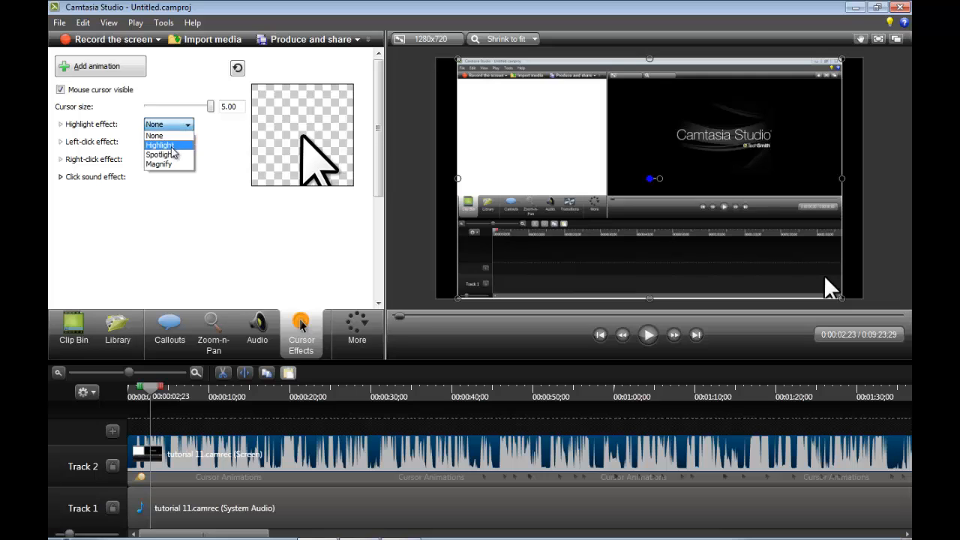
{"action": "left_click", "coordinate": [155, 135]}
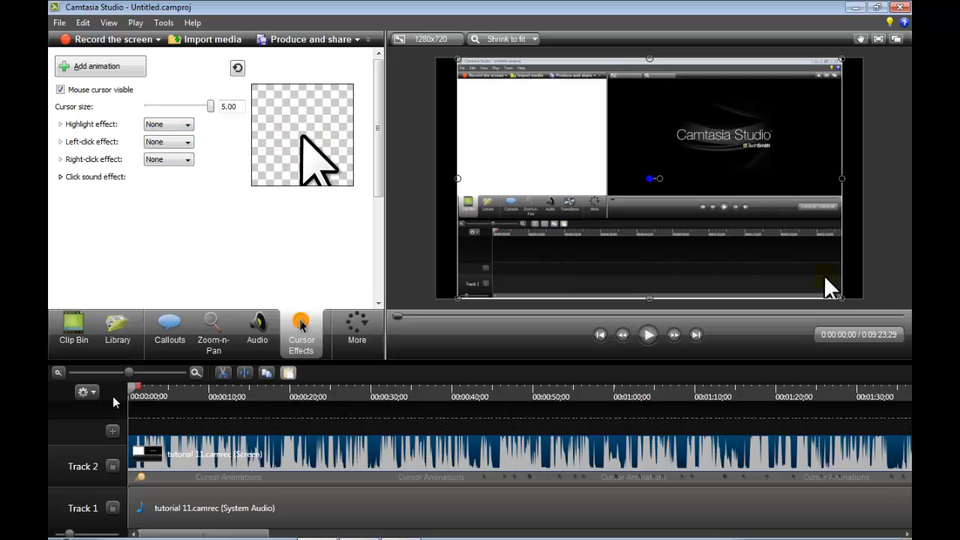
{"action": "left_click", "coordinate": [648, 334]}
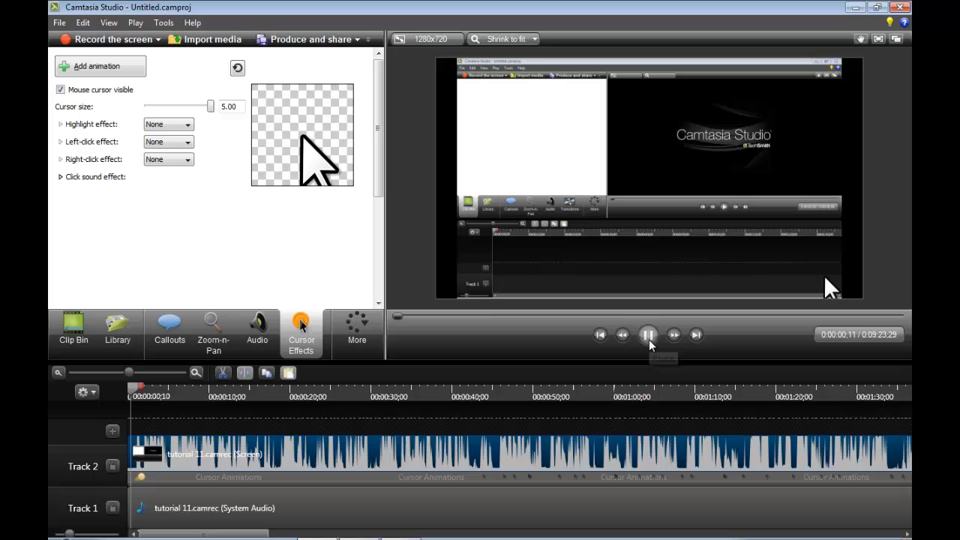
{"action": "left_click", "coordinate": [168, 123]}
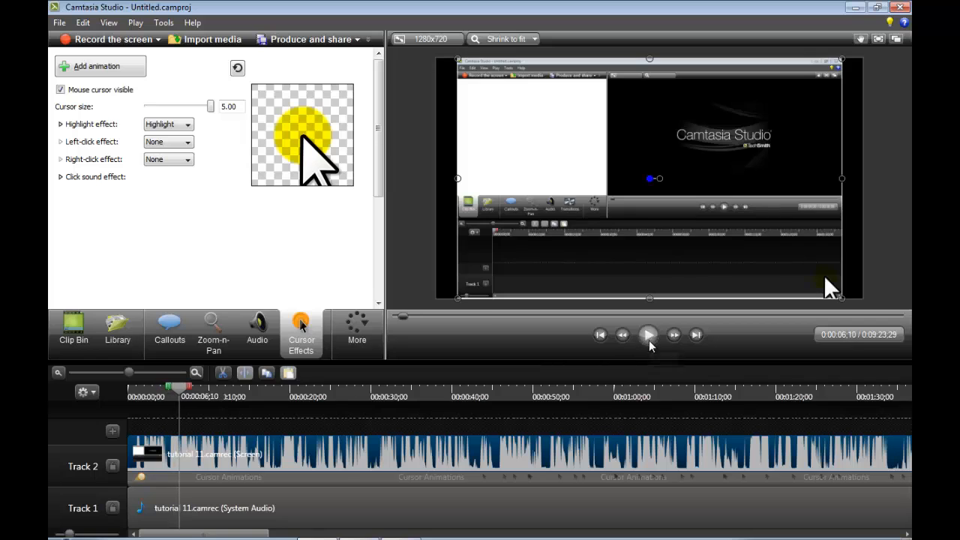
{"action": "left_click", "coordinate": [168, 123]}
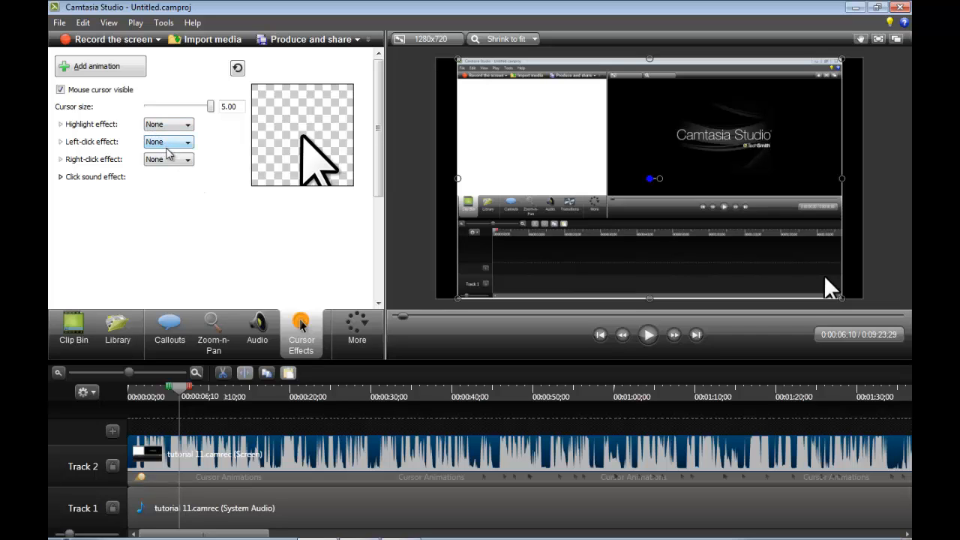
Step: Expand the left-click effect and click sound settings, keeping right-click sound at None
{"action": "left_click", "coordinate": [186, 141]}
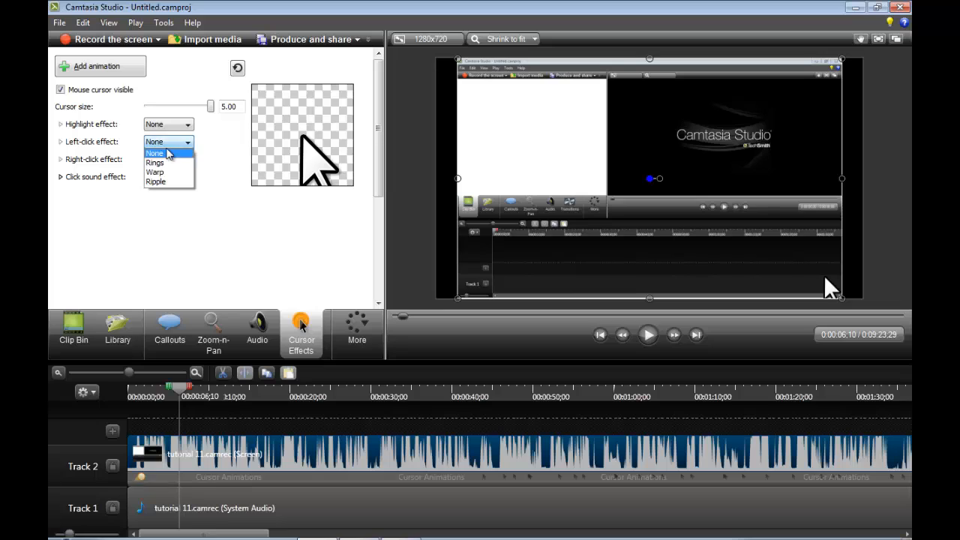
{"action": "mouse_move", "coordinate": [154, 171]}
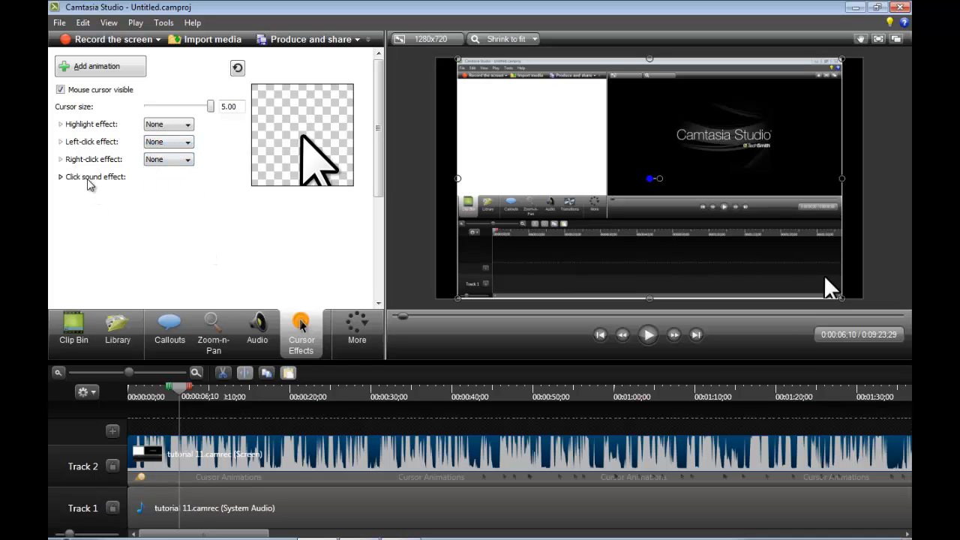
{"action": "left_click", "coordinate": [60, 177]}
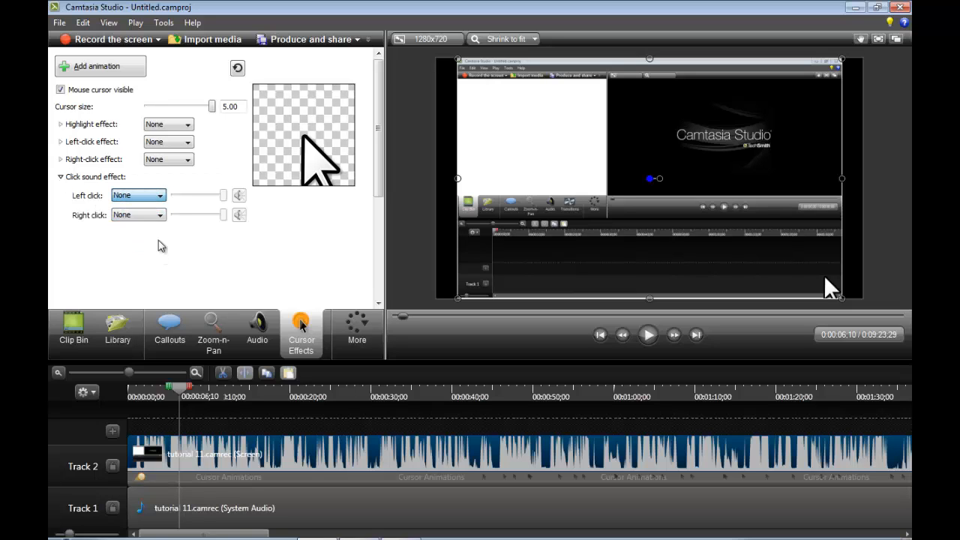
{"action": "left_click", "coordinate": [159, 215]}
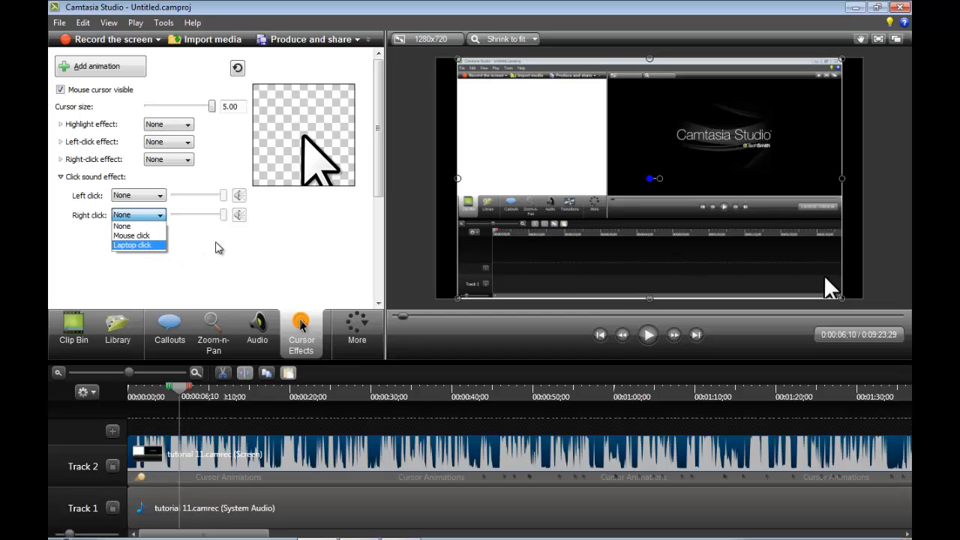
{"action": "mouse_move", "coordinate": [293, 252]}
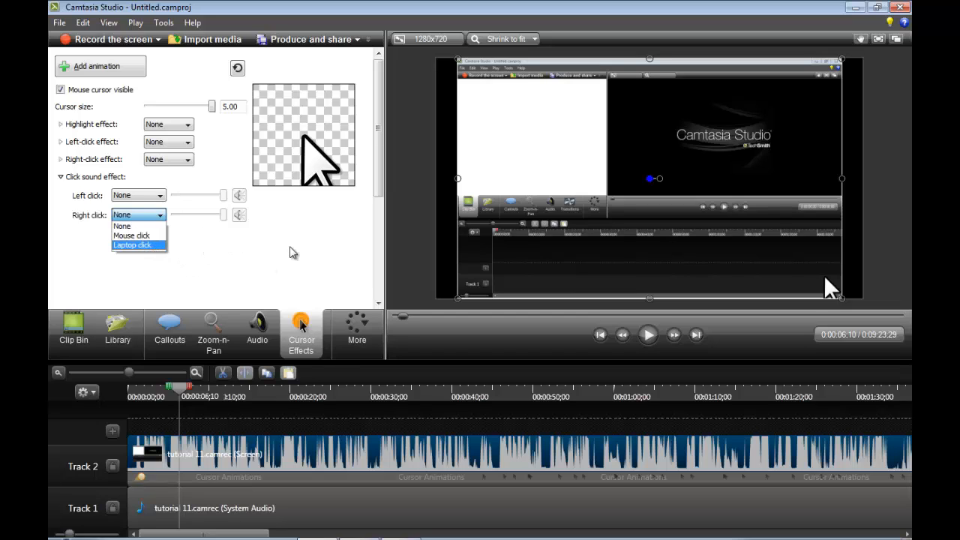
{"action": "mouse_move", "coordinate": [153, 235]}
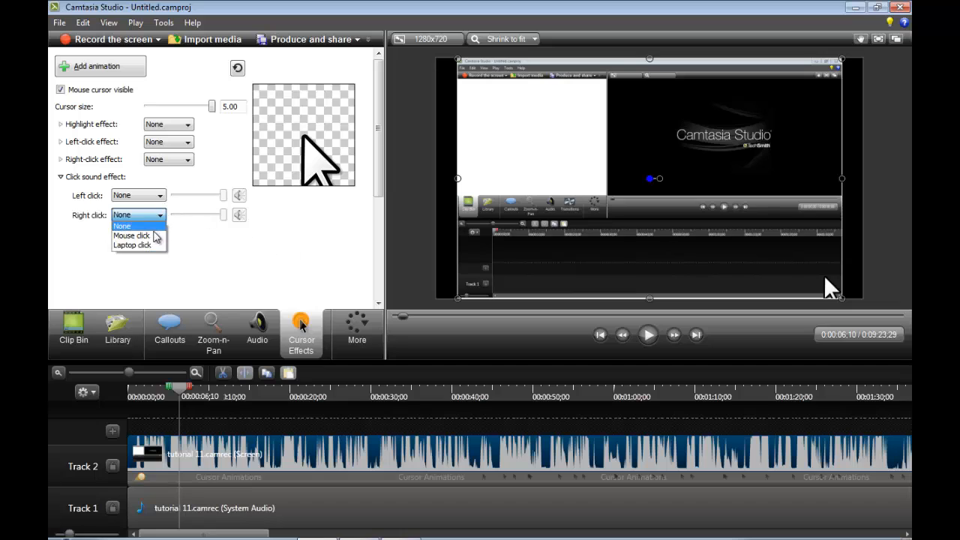
{"action": "left_click", "coordinate": [121, 225]}
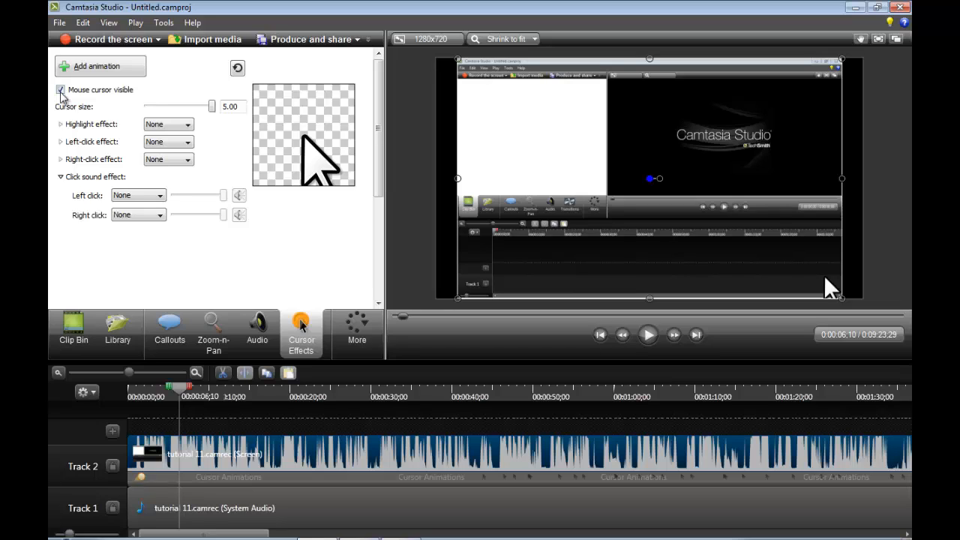
{"action": "left_click", "coordinate": [60, 90]}
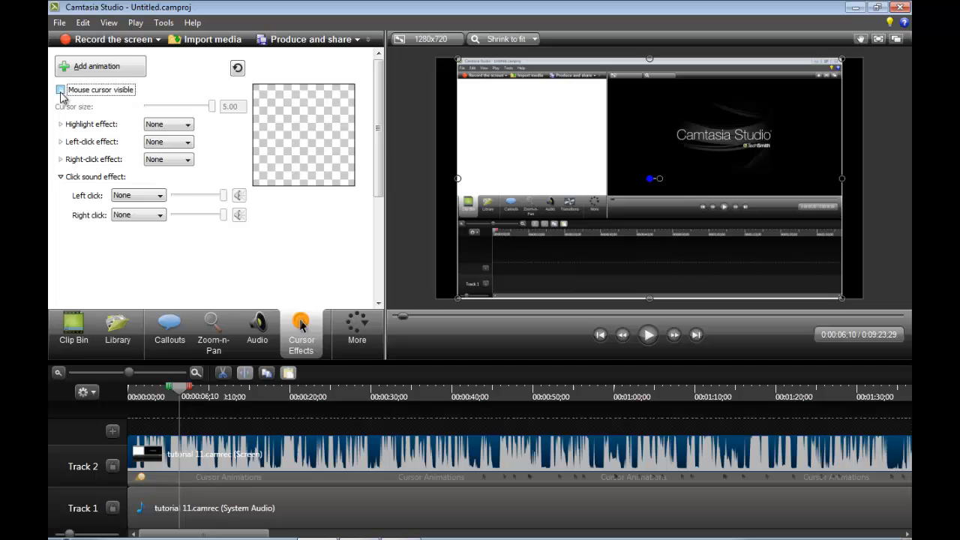
{"action": "left_click", "coordinate": [60, 90]}
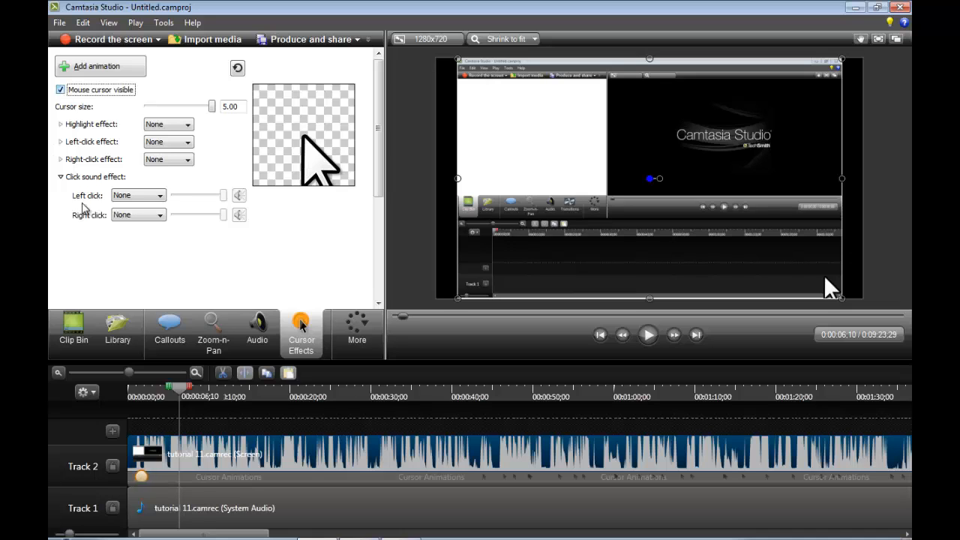
{"action": "left_click", "coordinate": [357, 330]}
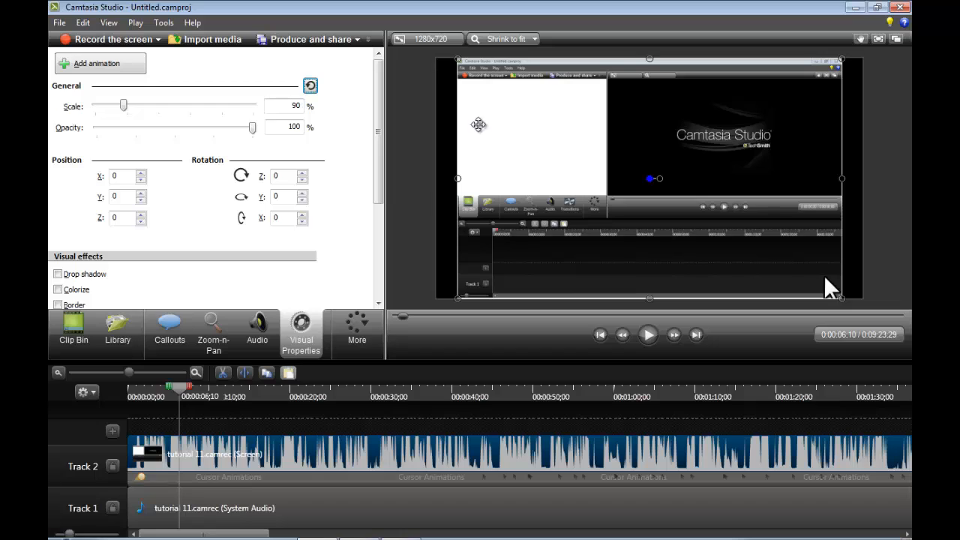
{"action": "mouse_move", "coordinate": [324, 192]}
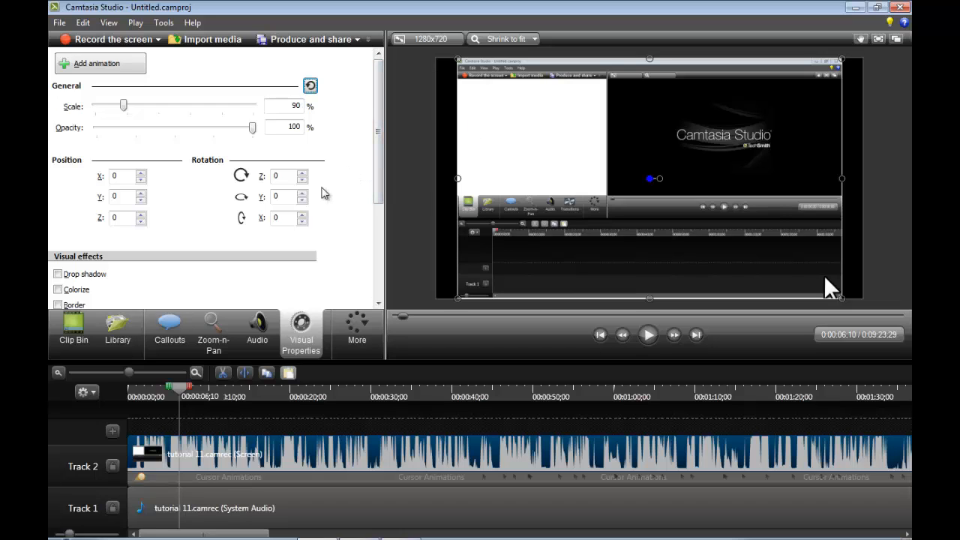
Step: Scroll down the Visual Properties panel toward the rotation settings
{"action": "scroll", "scroll_direction": "down", "scroll_amount": 3}
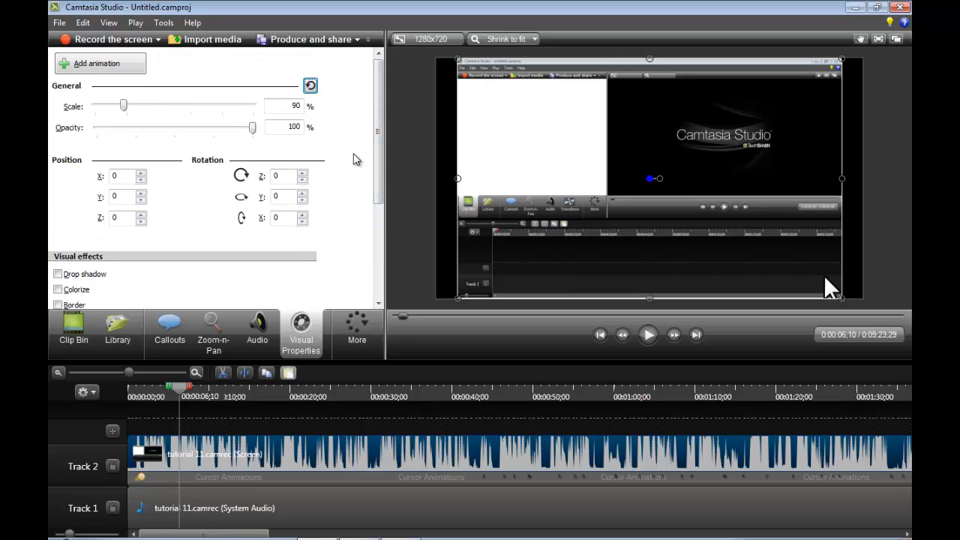
{"action": "mouse_move", "coordinate": [156, 99]}
{"action": "type", "text": "30"}
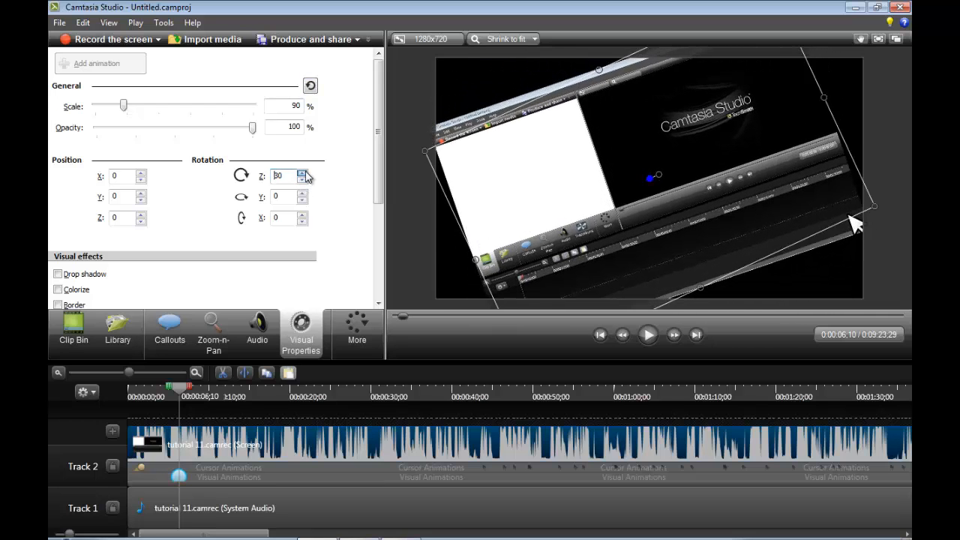
Step: Raise the clip's Z rotation toward a full 360 turn and tilt it around the Y axis
{"action": "left_click", "coordinate": [302, 173]}
{"action": "type", "text": "0"}
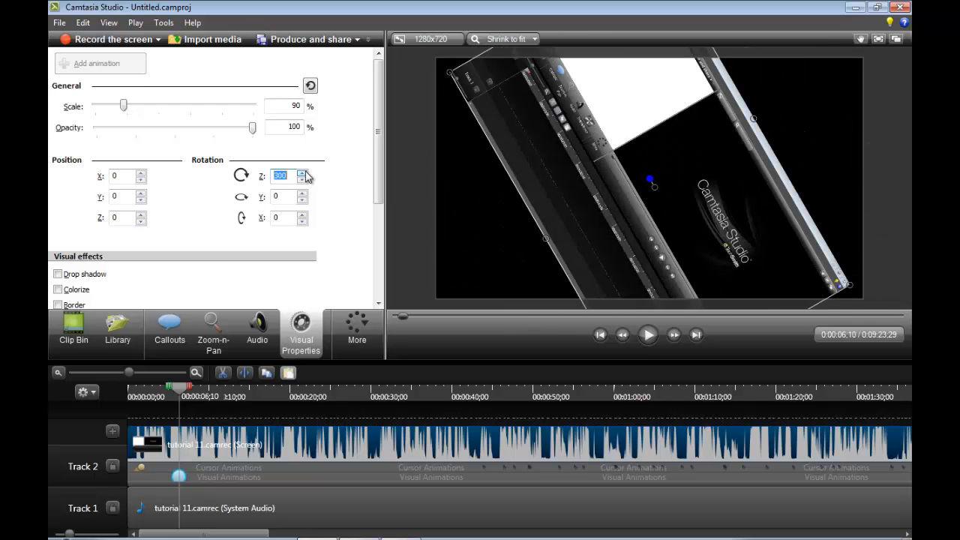
{"action": "left_click", "coordinate": [303, 172]}
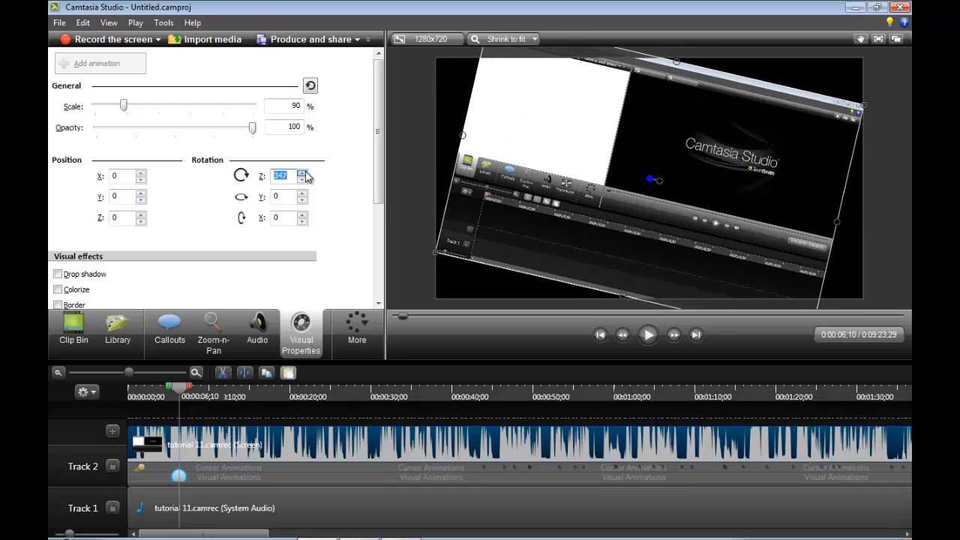
{"action": "left_click", "coordinate": [303, 173]}
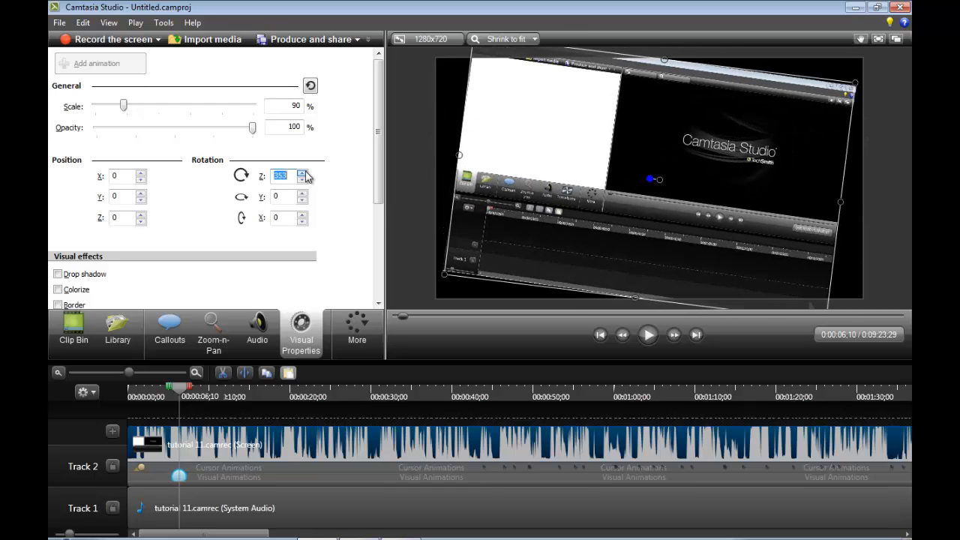
{"action": "left_click", "coordinate": [301, 179]}
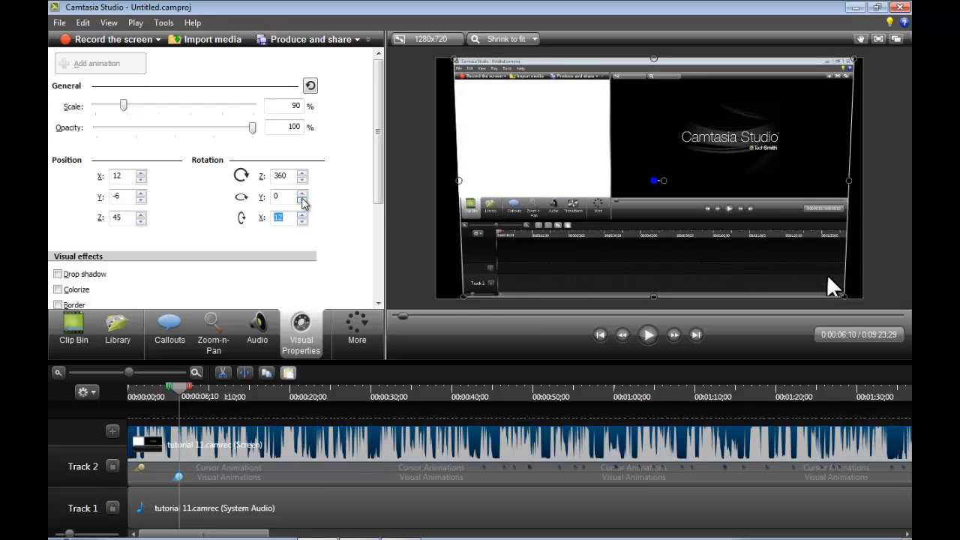
{"action": "left_click", "coordinate": [301, 201]}
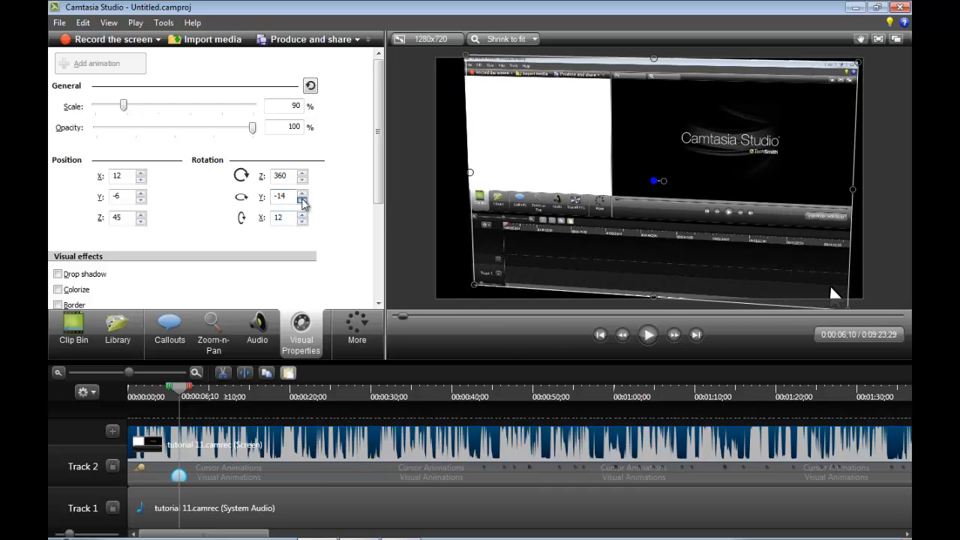
Step: Restore the clip to 100 opacity and full scale, then start previewing the animation
{"action": "left_click_drag", "start_coordinate": [252, 126], "coordinate": [230, 126]}
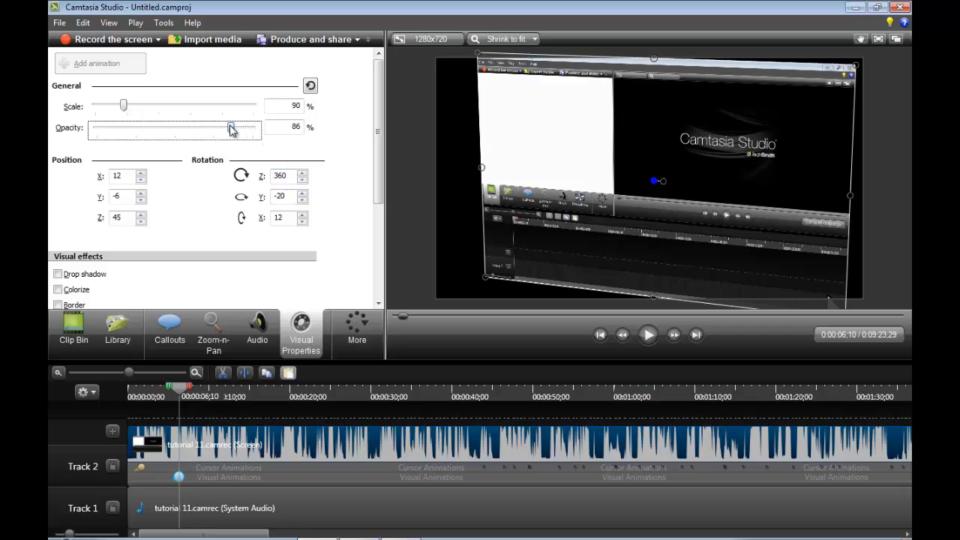
{"action": "left_click_drag", "start_coordinate": [231, 129], "coordinate": [243, 129]}
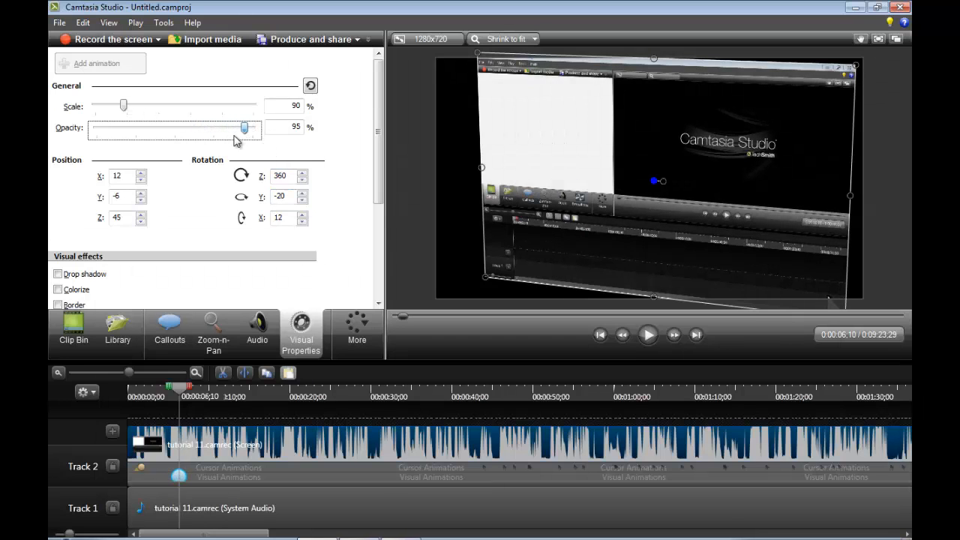
{"action": "left_click_drag", "start_coordinate": [244, 127], "coordinate": [217, 128]}
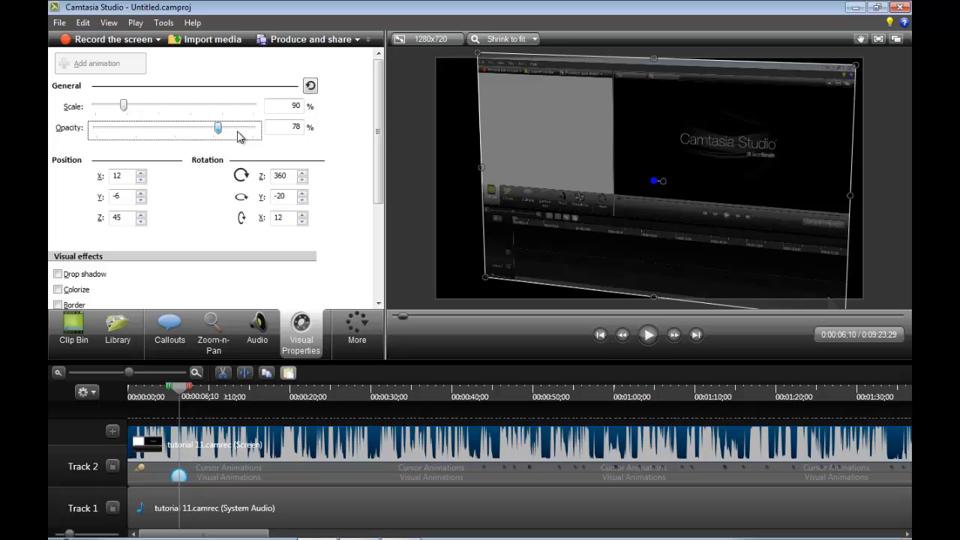
{"action": "left_click_drag", "start_coordinate": [217, 128], "coordinate": [251, 128]}
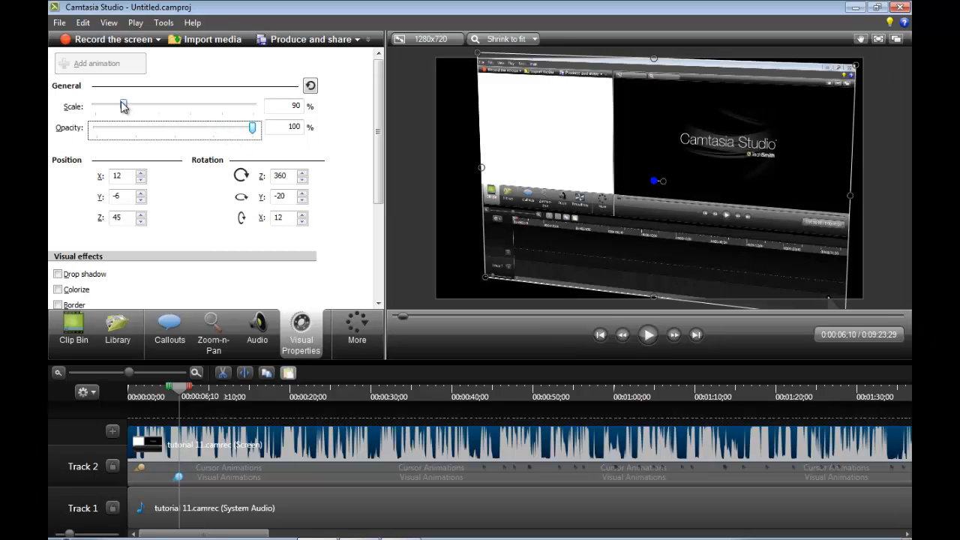
{"action": "left_click_drag", "start_coordinate": [123, 105], "coordinate": [134, 105]}
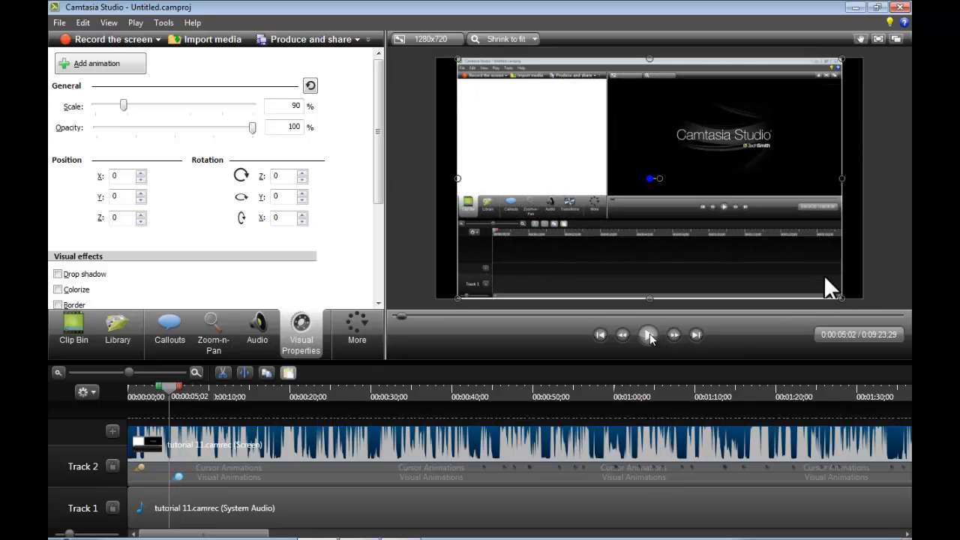
{"action": "left_click", "coordinate": [647, 335]}
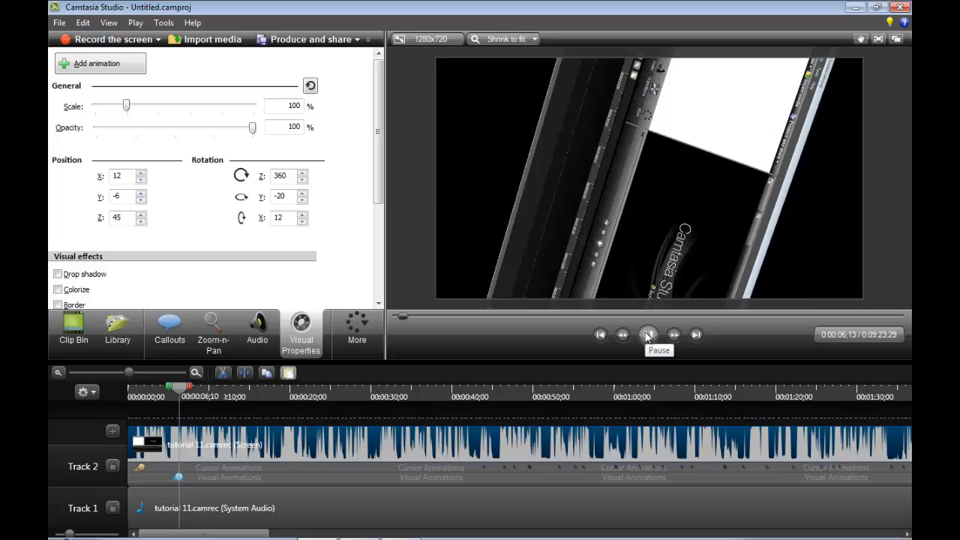
Step: Pause the spinning-clip preview at 0:08:29 ready for a second animation point
{"action": "left_click", "coordinate": [648, 335]}
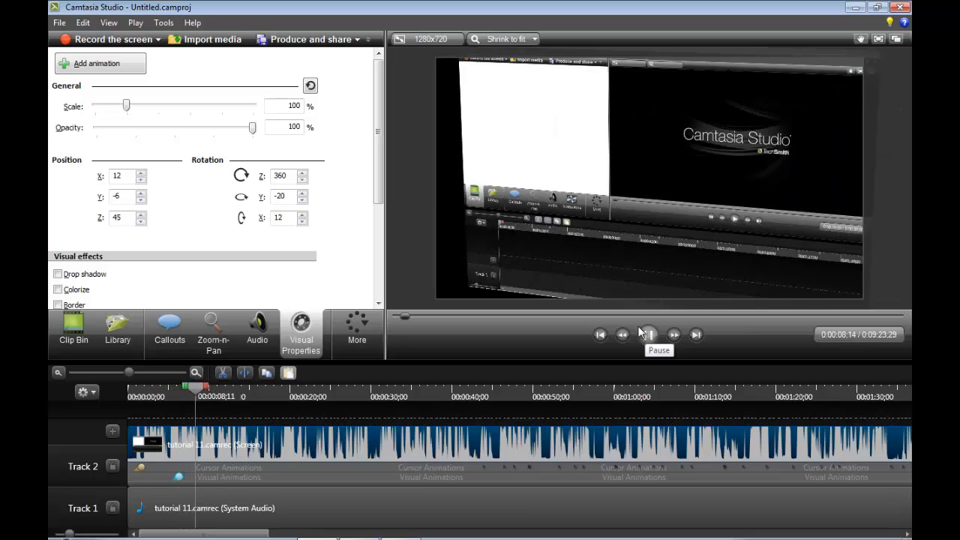
{"action": "left_click", "coordinate": [648, 334]}
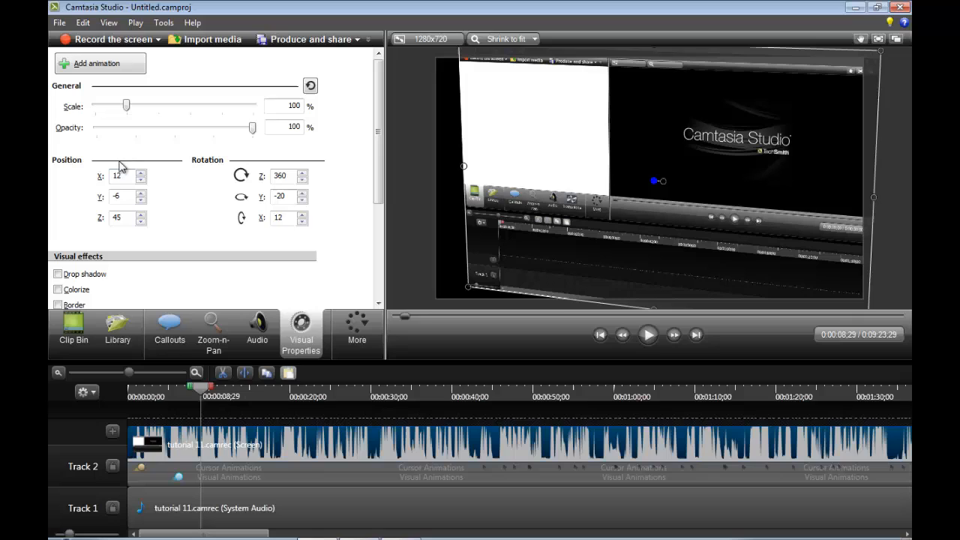
{"action": "mouse_move", "coordinate": [241, 217]}
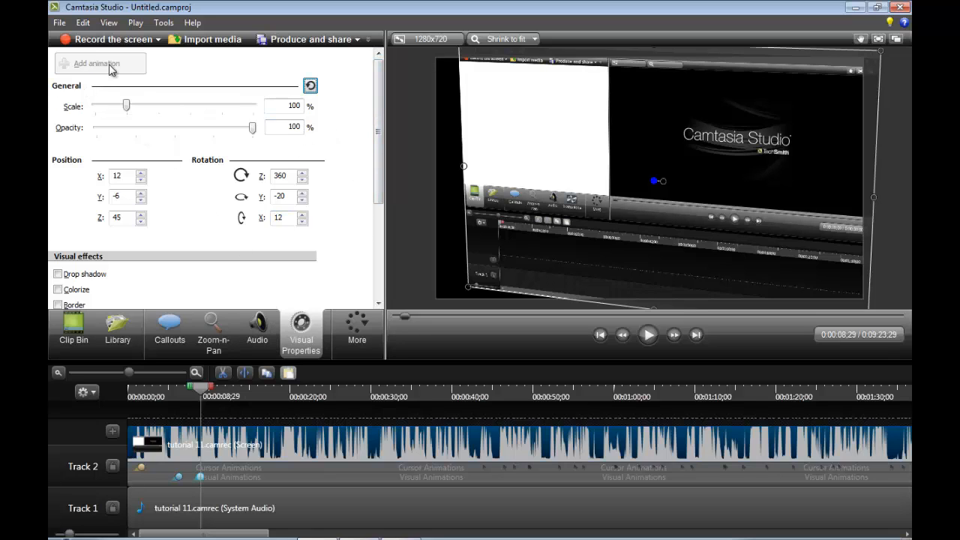
{"action": "mouse_move", "coordinate": [150, 63]}
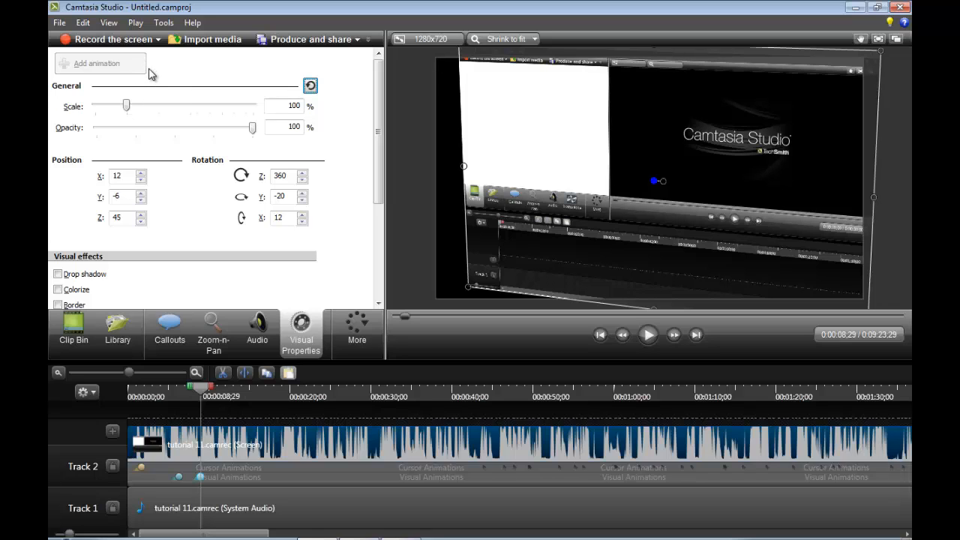
{"action": "mouse_move", "coordinate": [72, 280]}
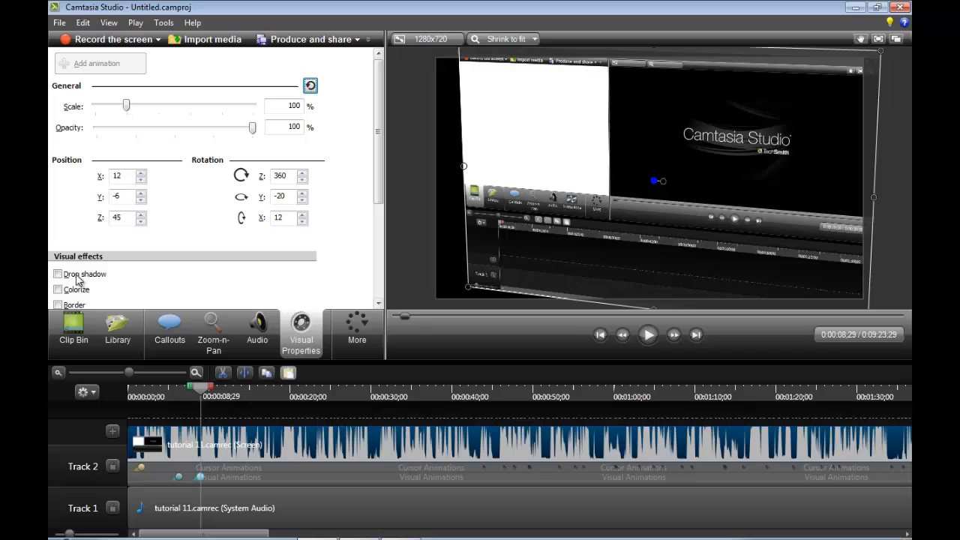
Step: Enable a drop shadow with distance 15, direction 240, opacity 48 and no blur
{"action": "left_click", "coordinate": [57, 273]}
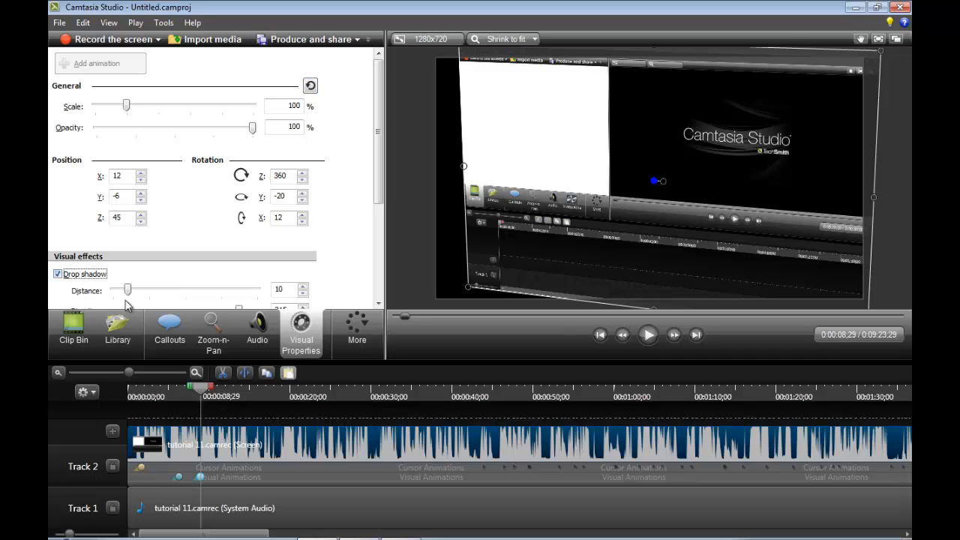
{"action": "left_click_drag", "start_coordinate": [125, 291], "coordinate": [258, 290]}
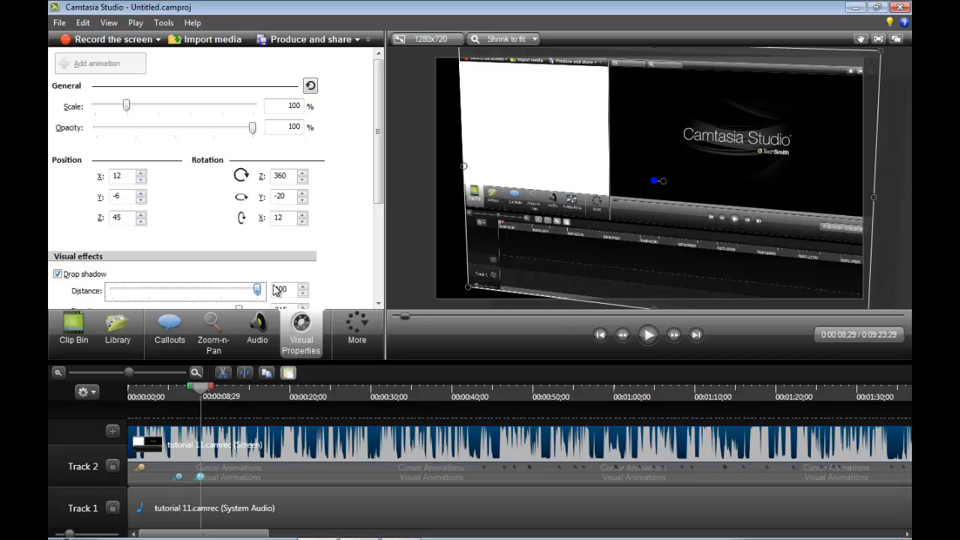
{"action": "scroll", "scroll_direction": "down", "scroll_amount": 3}
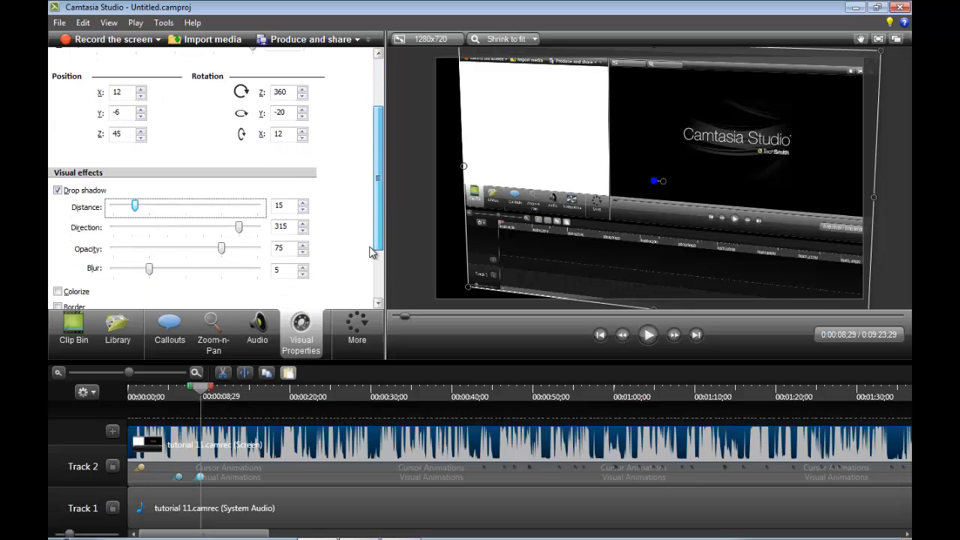
{"action": "left_click_drag", "start_coordinate": [238, 227], "coordinate": [256, 227]}
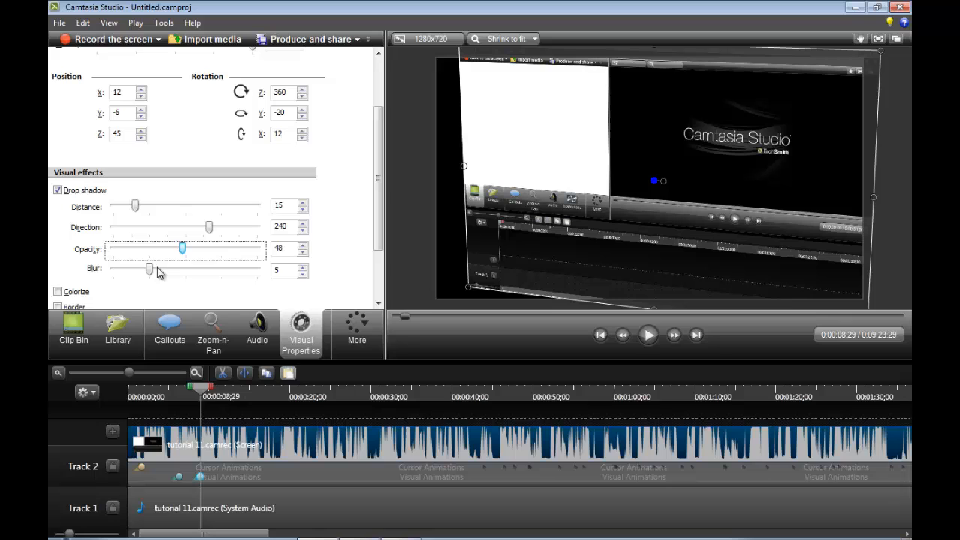
{"action": "left_click_drag", "start_coordinate": [149, 269], "coordinate": [112, 269]}
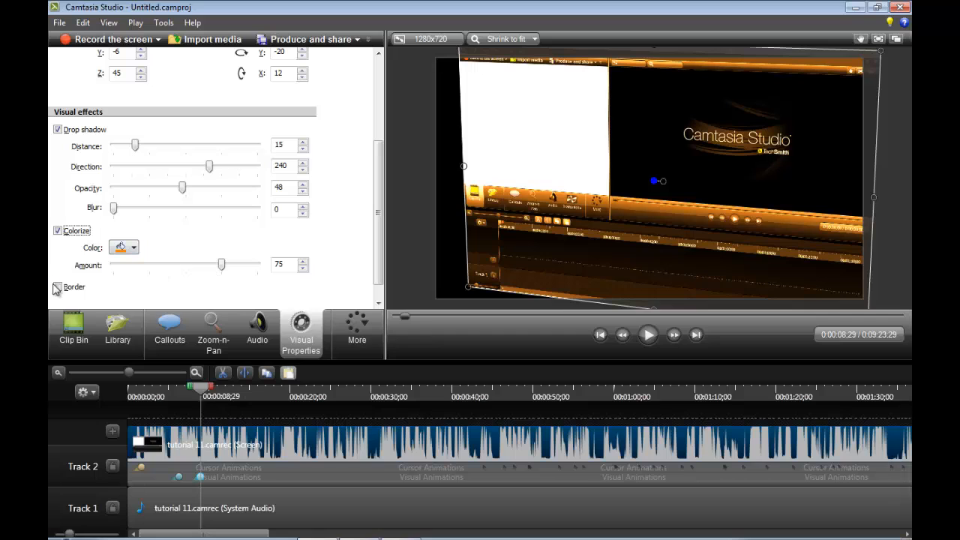
Step: Add a coloured border around the clip and thicken it to 10
{"action": "left_click", "coordinate": [134, 279]}
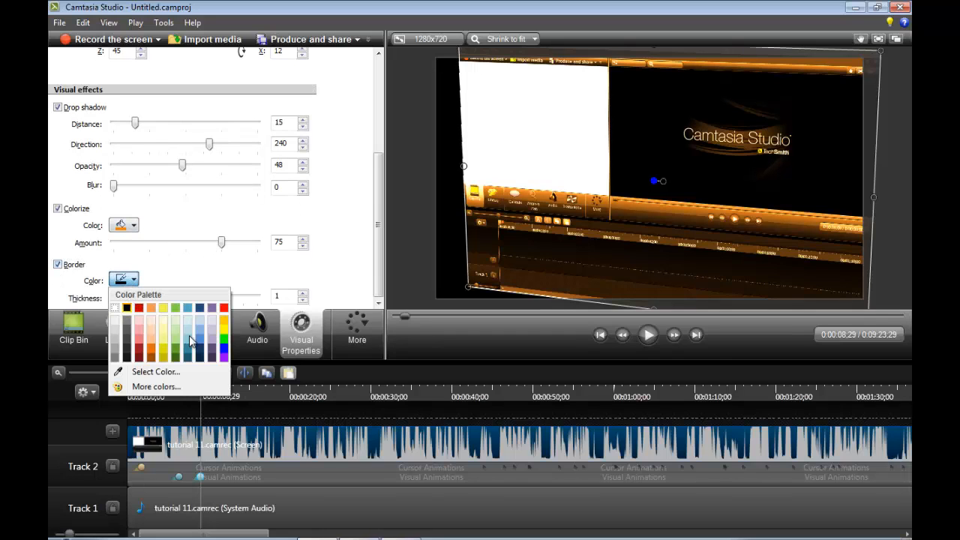
{"action": "left_click", "coordinate": [270, 222]}
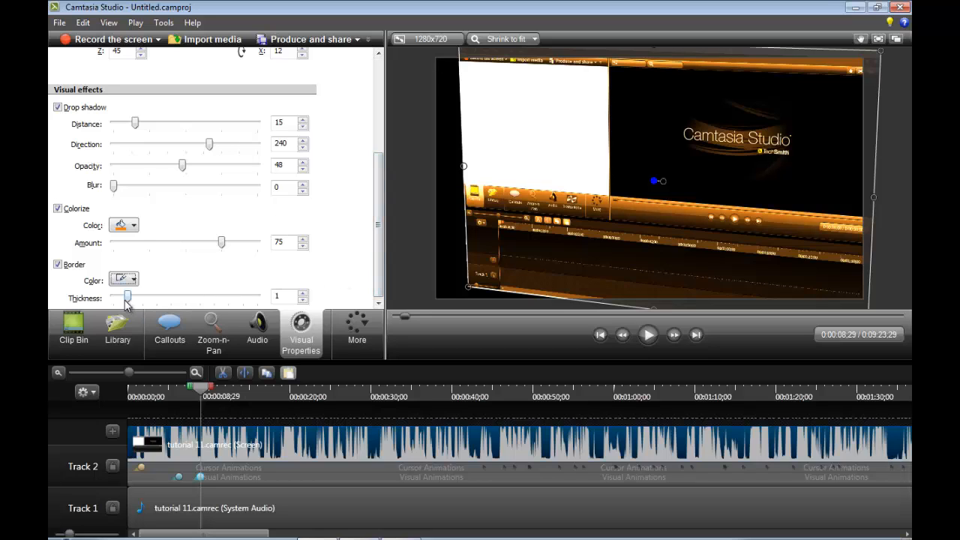
{"action": "left_click_drag", "start_coordinate": [126, 297], "coordinate": [258, 297]}
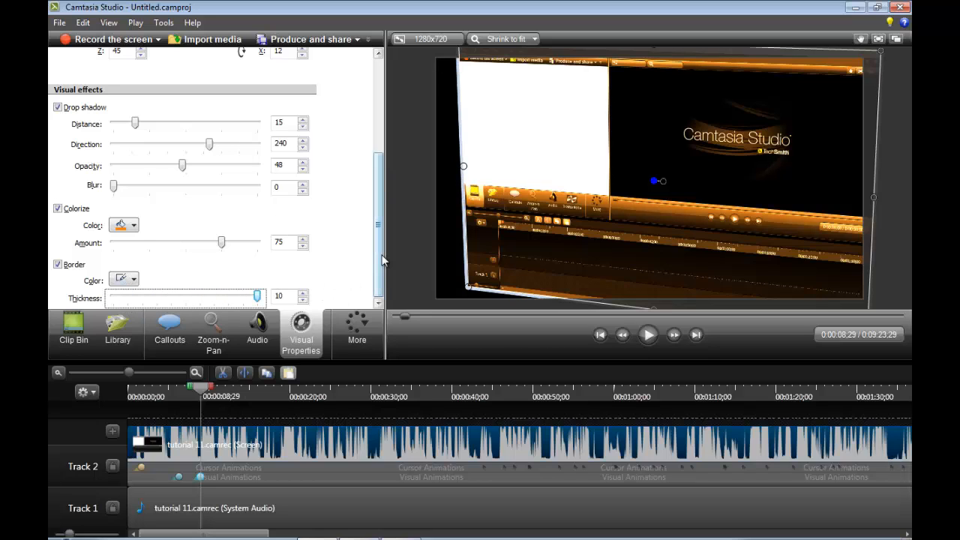
{"action": "mouse_move", "coordinate": [331, 159]}
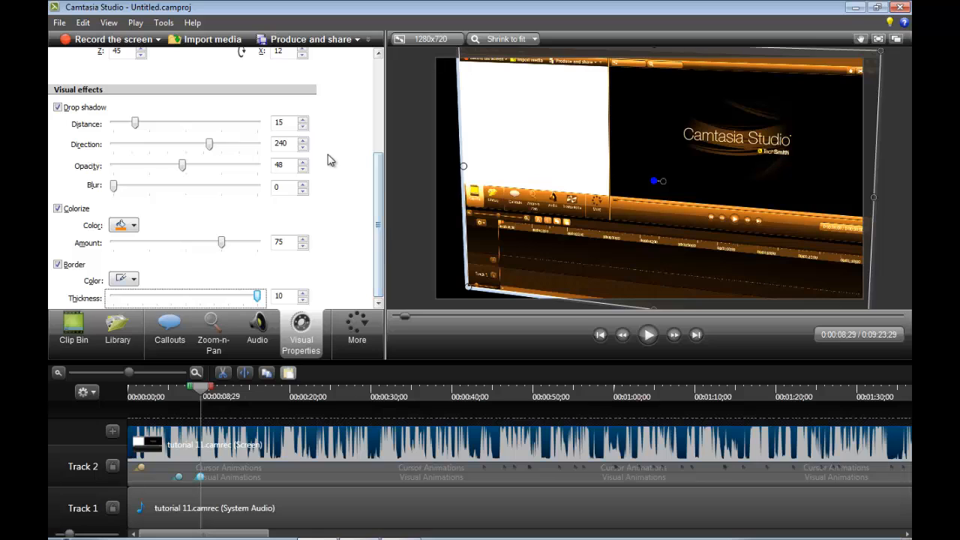
{"action": "mouse_move", "coordinate": [343, 187]}
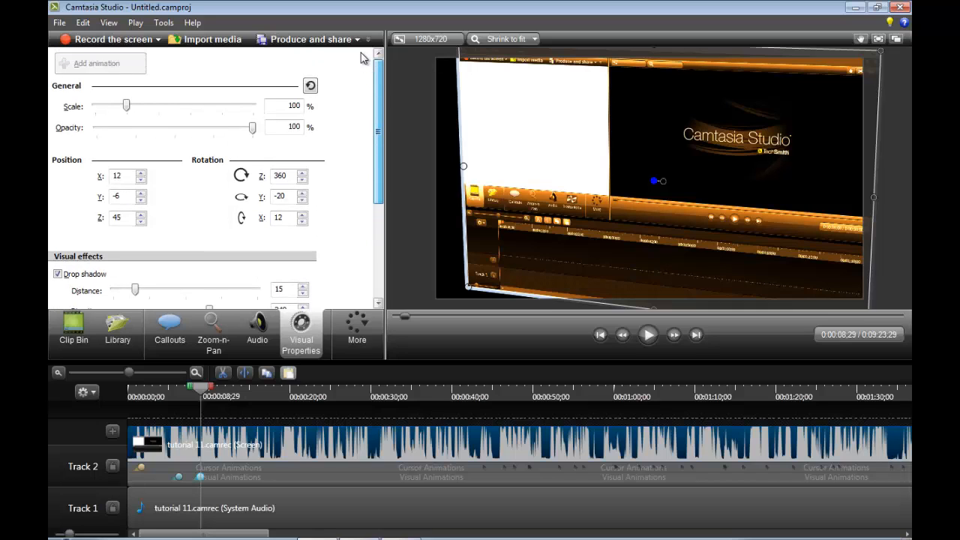
{"action": "mouse_move", "coordinate": [354, 336]}
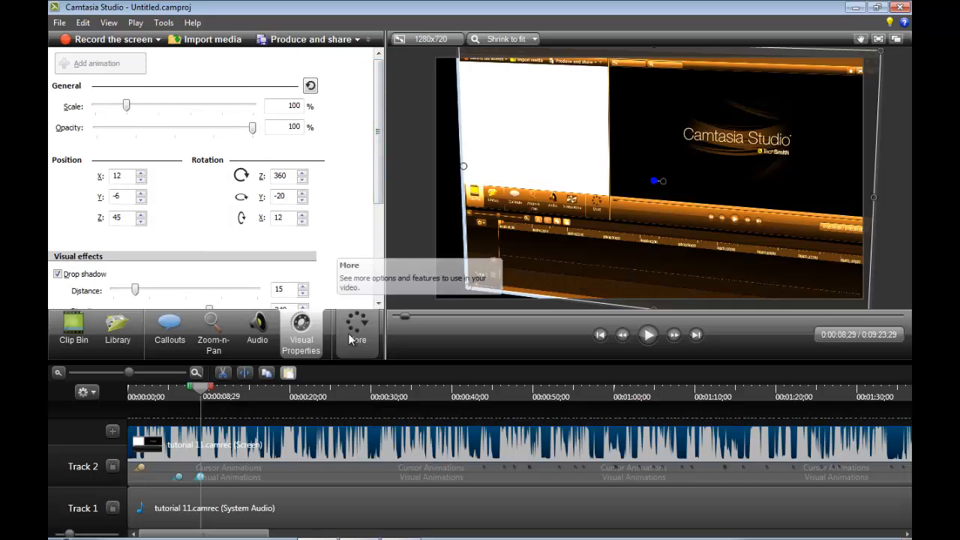
Step: Choose Voice Narration from the More list to show the narration panel
{"action": "left_click", "coordinate": [357, 330]}
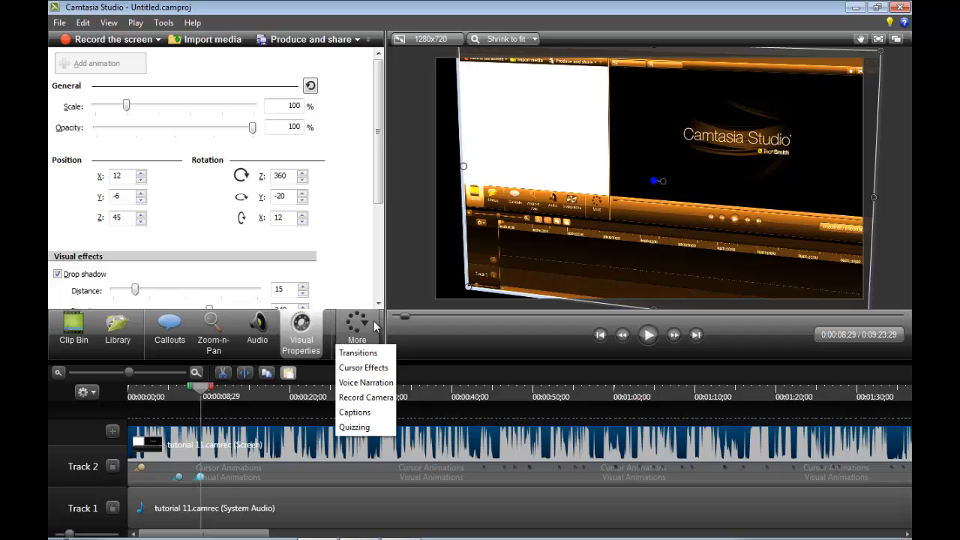
{"action": "mouse_move", "coordinate": [366, 383]}
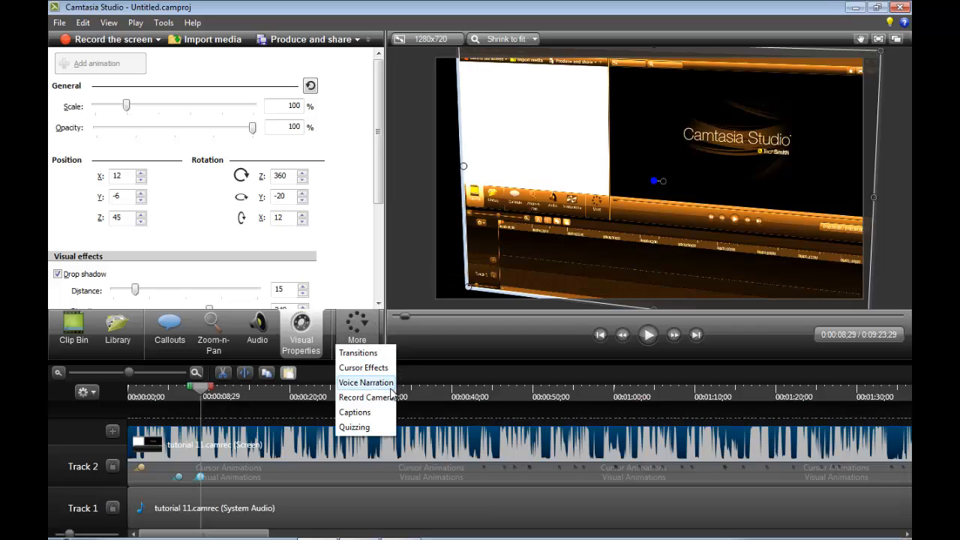
{"action": "left_click", "coordinate": [366, 382]}
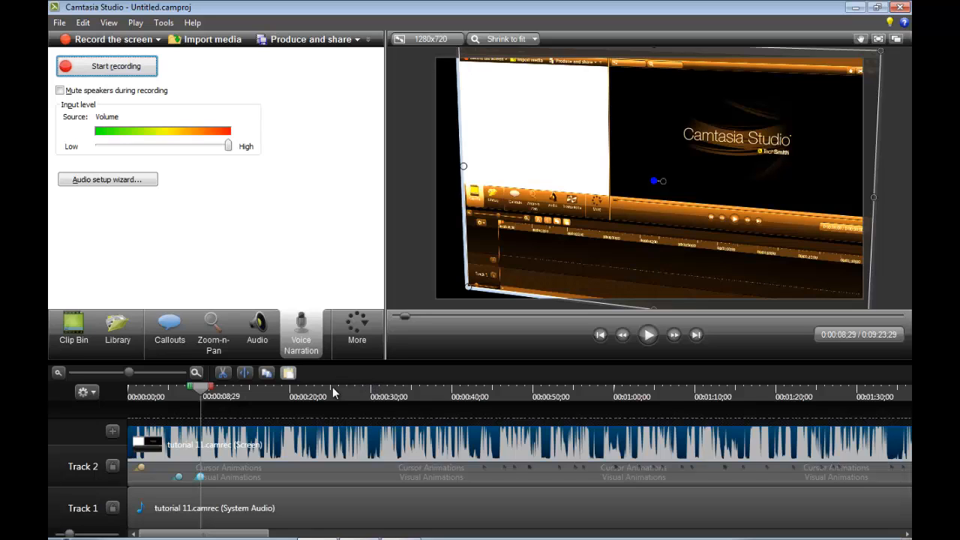
{"action": "mouse_move", "coordinate": [213, 399]}
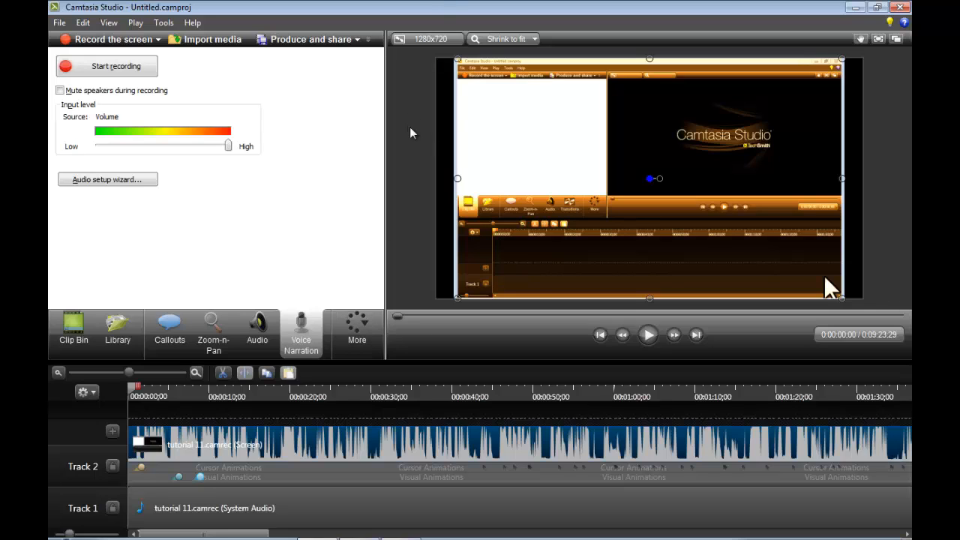
Step: After a brief preview, switch on 'Mute speakers during recording' and start the Audio Setup Wizard
{"action": "left_click", "coordinate": [648, 336]}
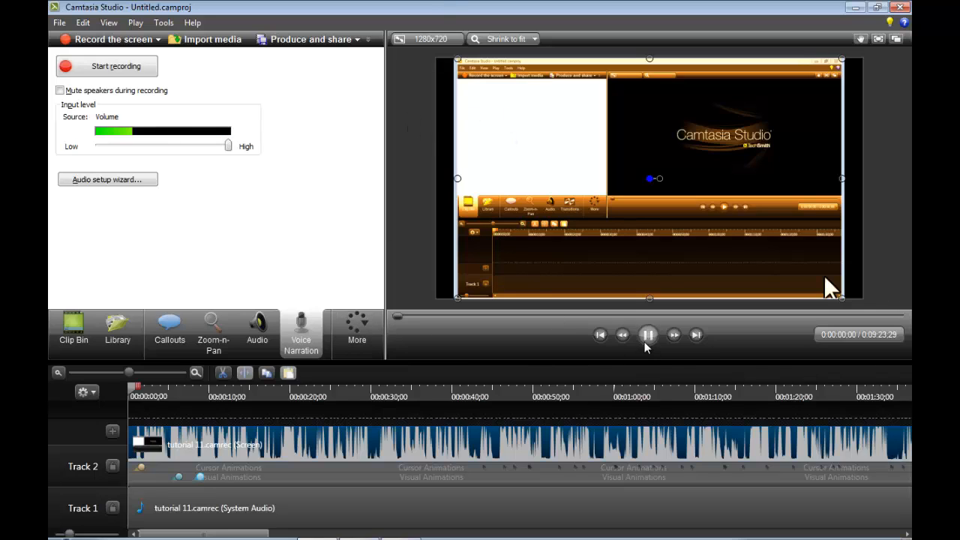
{"action": "left_click", "coordinate": [648, 336]}
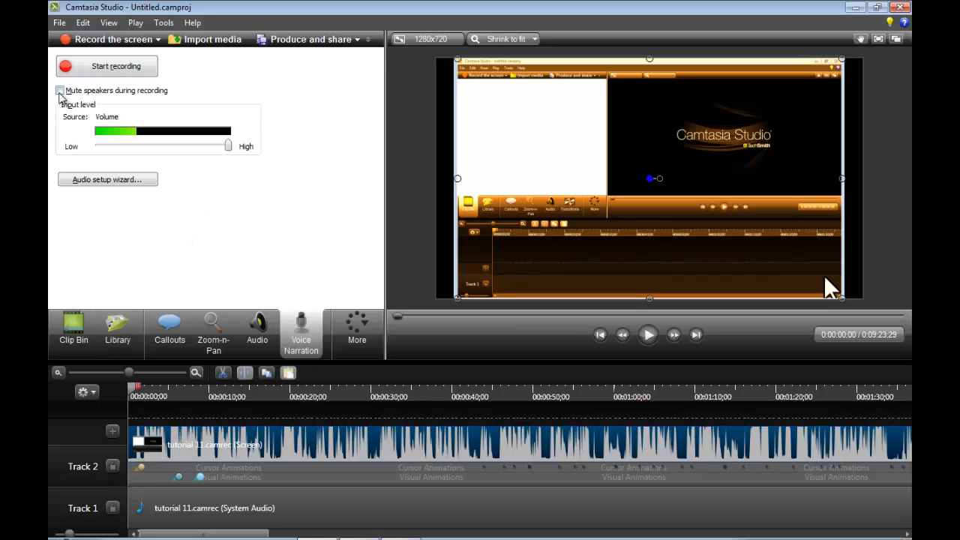
{"action": "left_click", "coordinate": [60, 90]}
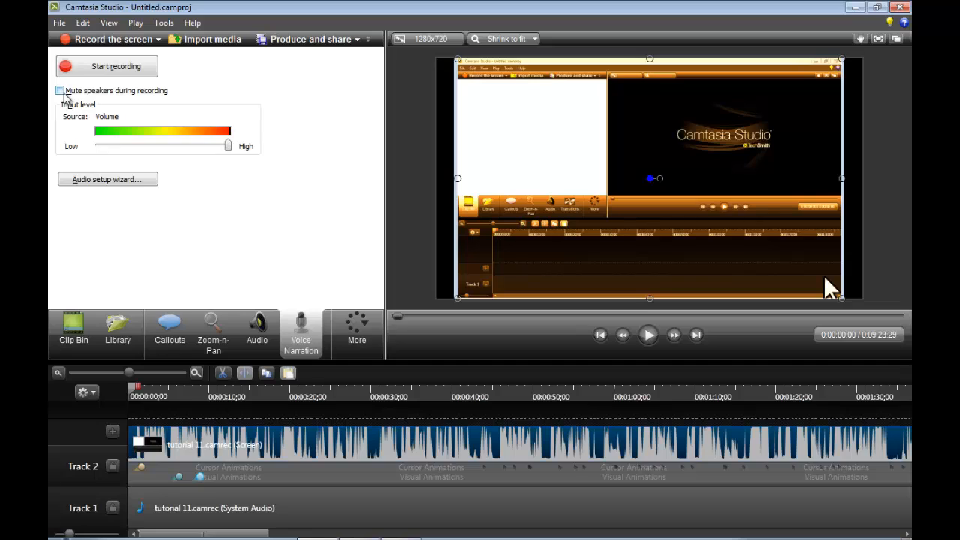
{"action": "left_click", "coordinate": [60, 90]}
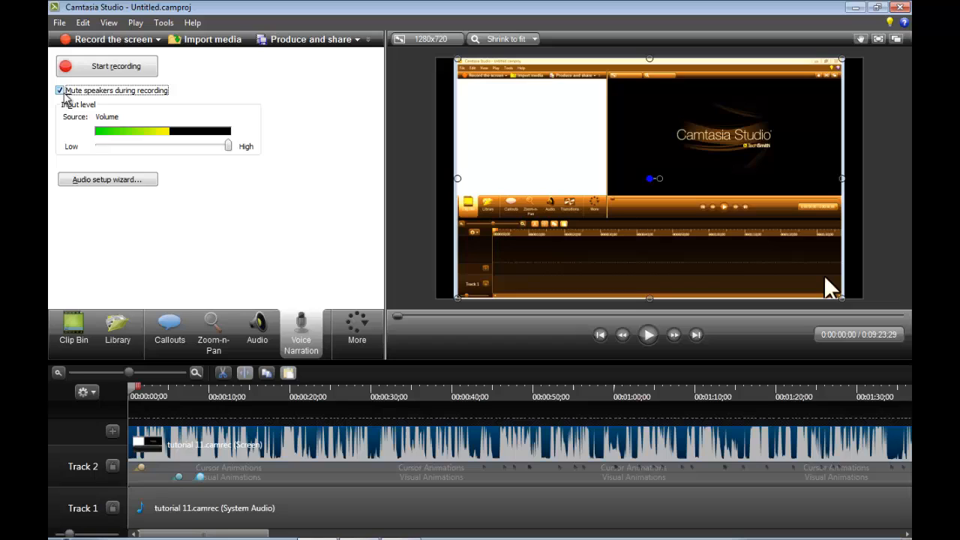
{"action": "left_click", "coordinate": [108, 180]}
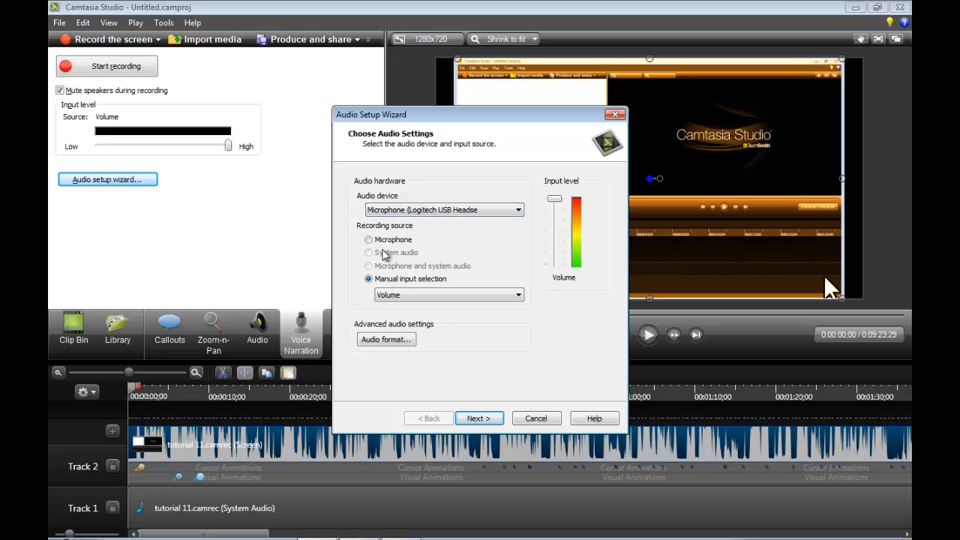
Step: Set Microphone as the narration source and pick the audio format in the wizard
{"action": "left_click", "coordinate": [369, 240]}
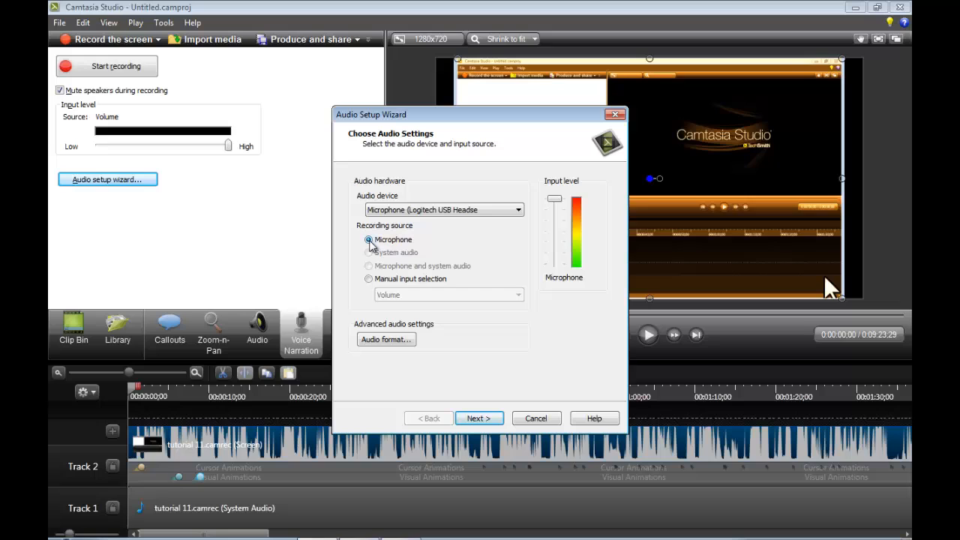
{"action": "left_click", "coordinate": [387, 339]}
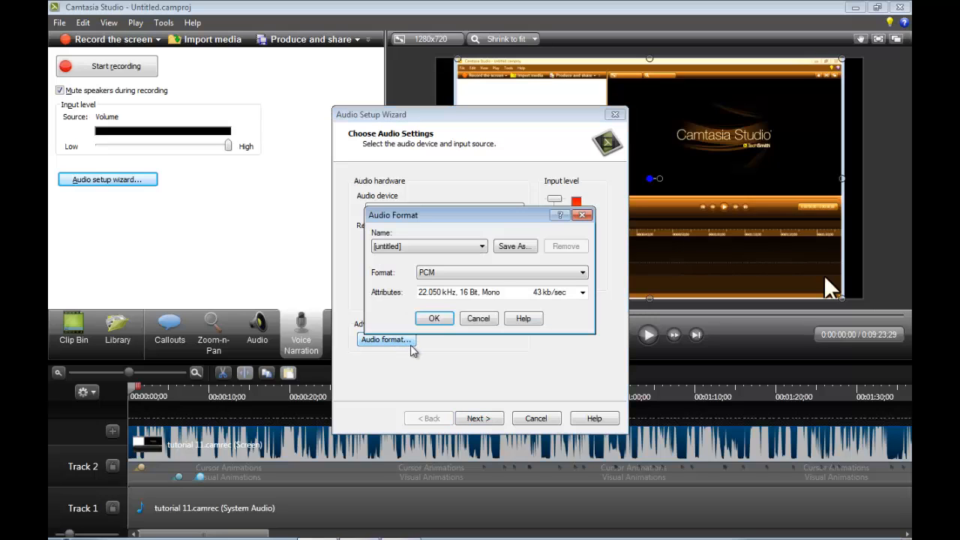
{"action": "left_click", "coordinate": [579, 273]}
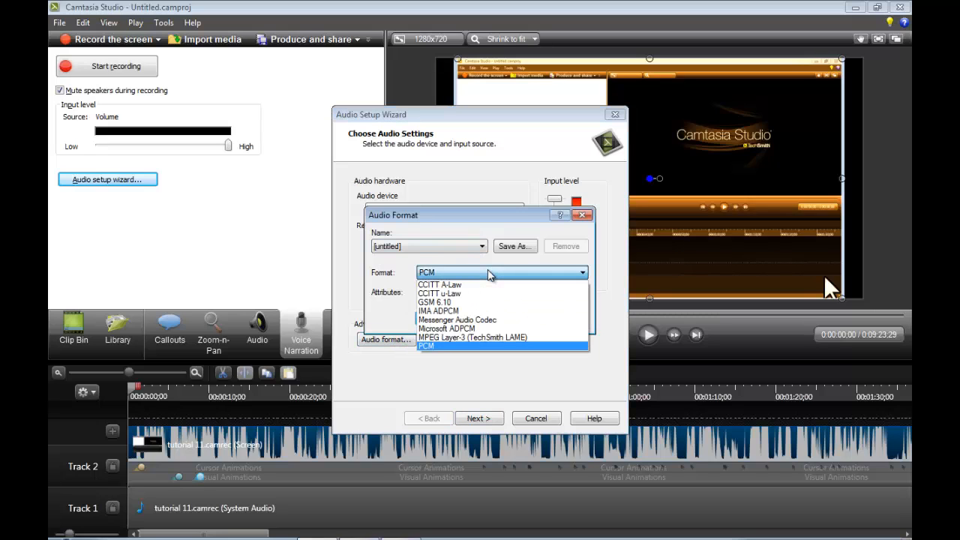
{"action": "left_click", "coordinate": [582, 214]}
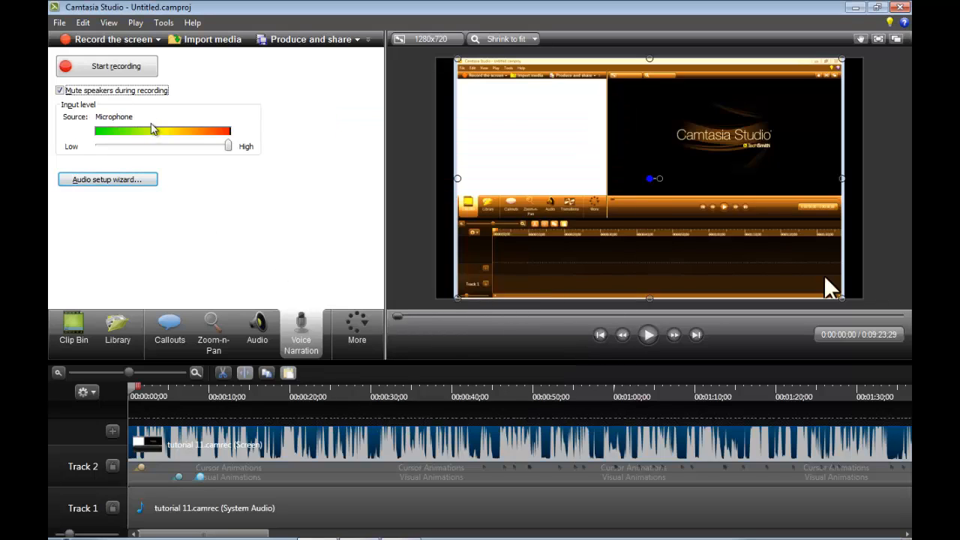
{"action": "mouse_move", "coordinate": [157, 142]}
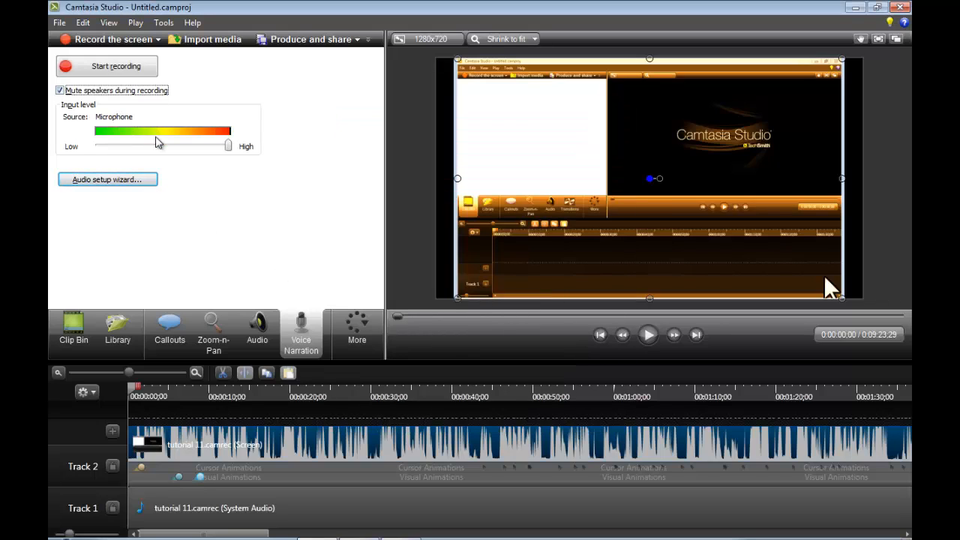
{"action": "left_click", "coordinate": [108, 66]}
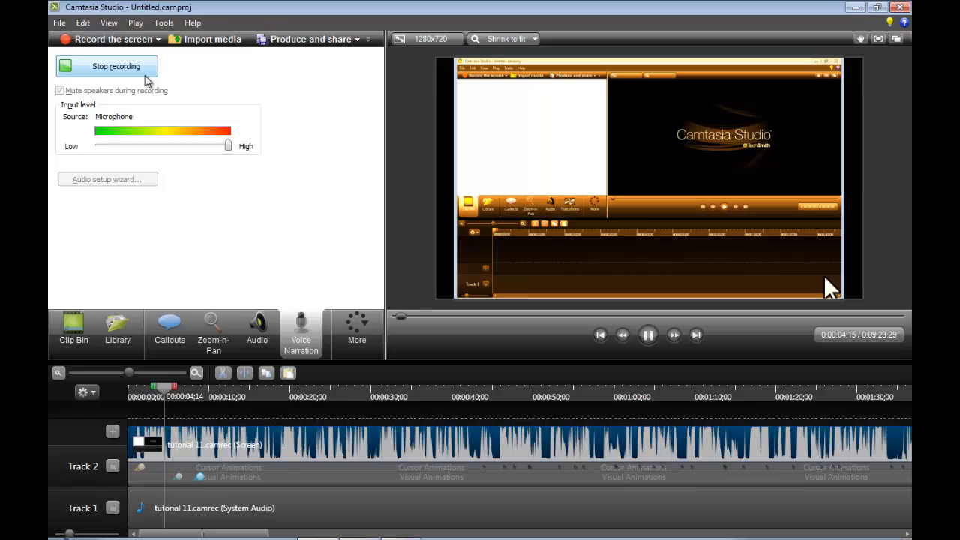
{"action": "left_click", "coordinate": [108, 66]}
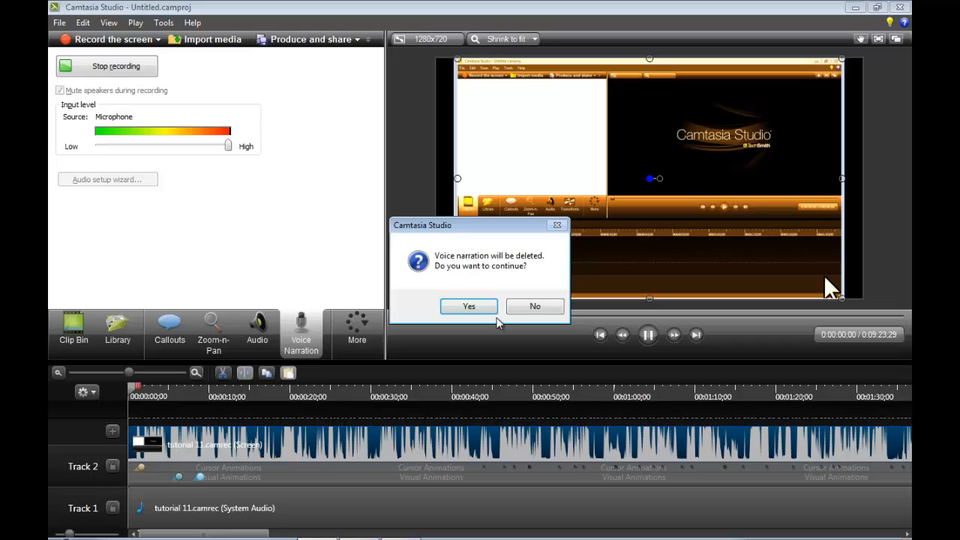
{"action": "left_click", "coordinate": [468, 306]}
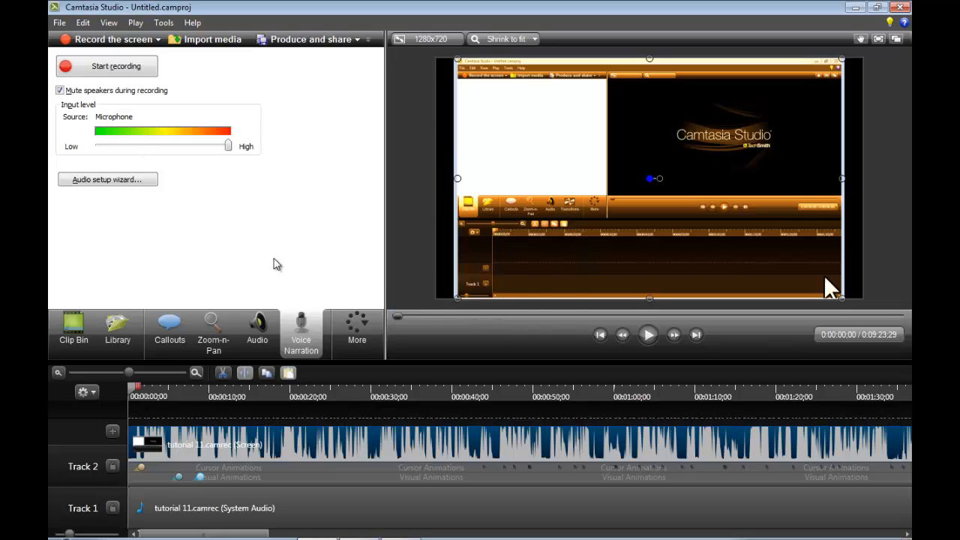
{"action": "left_click", "coordinate": [357, 327]}
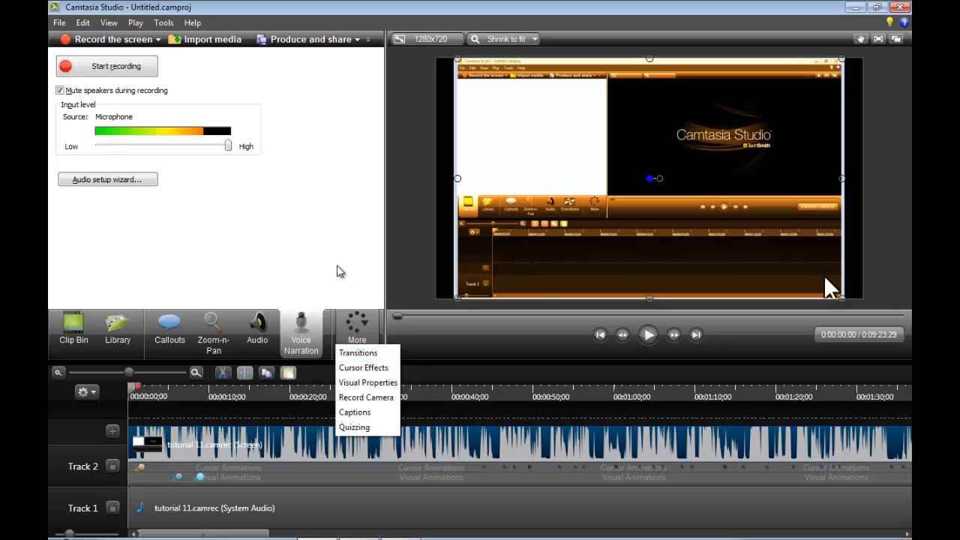
{"action": "mouse_move", "coordinate": [357, 352]}
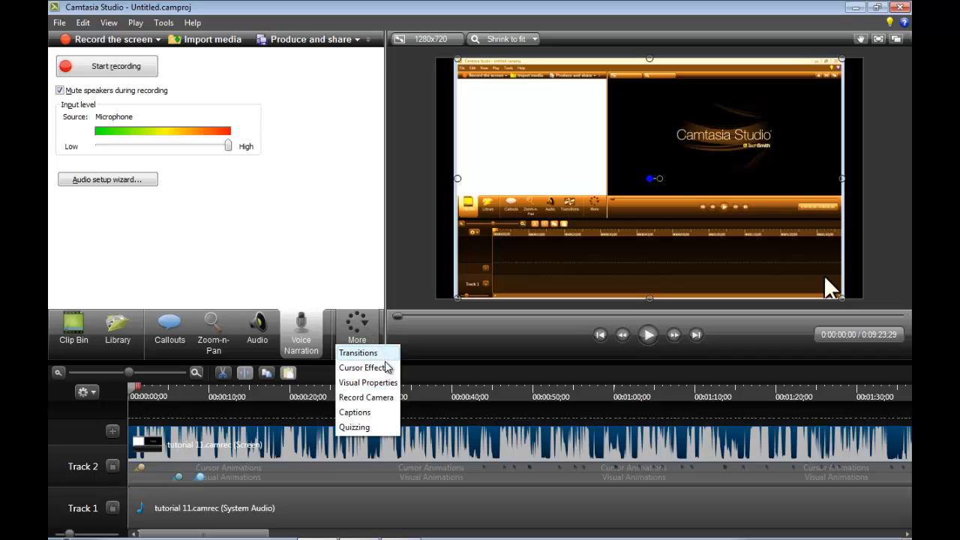
{"action": "mouse_move", "coordinate": [363, 368]}
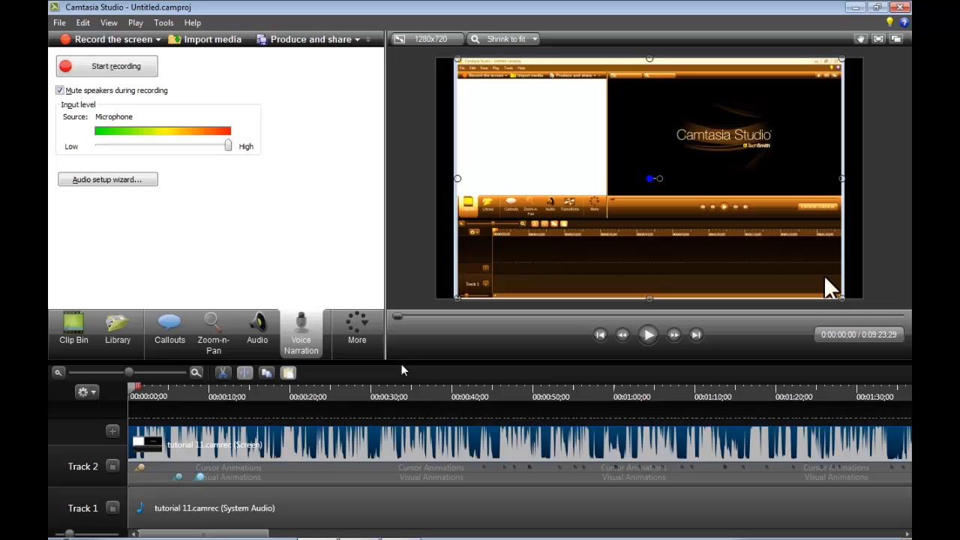
{"action": "left_click", "coordinate": [357, 327]}
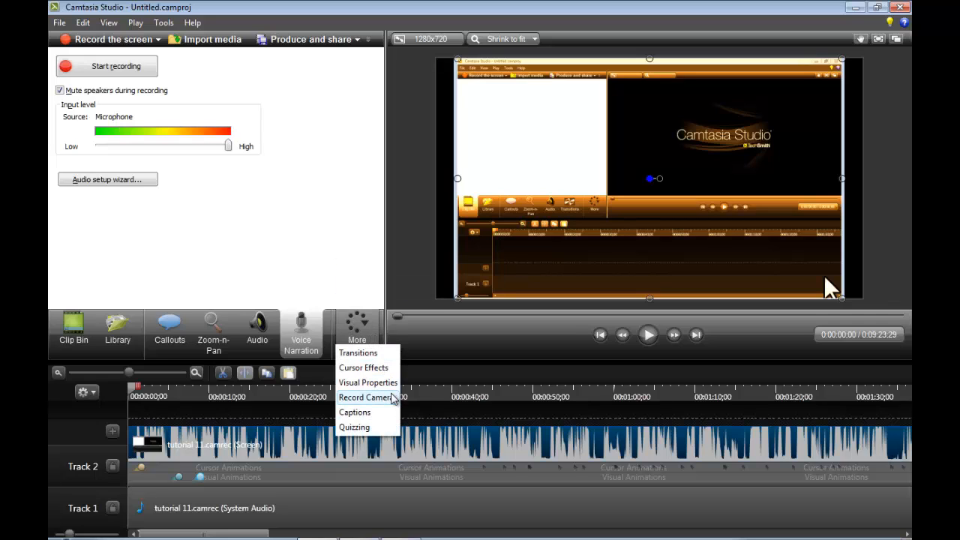
{"action": "mouse_move", "coordinate": [384, 428]}
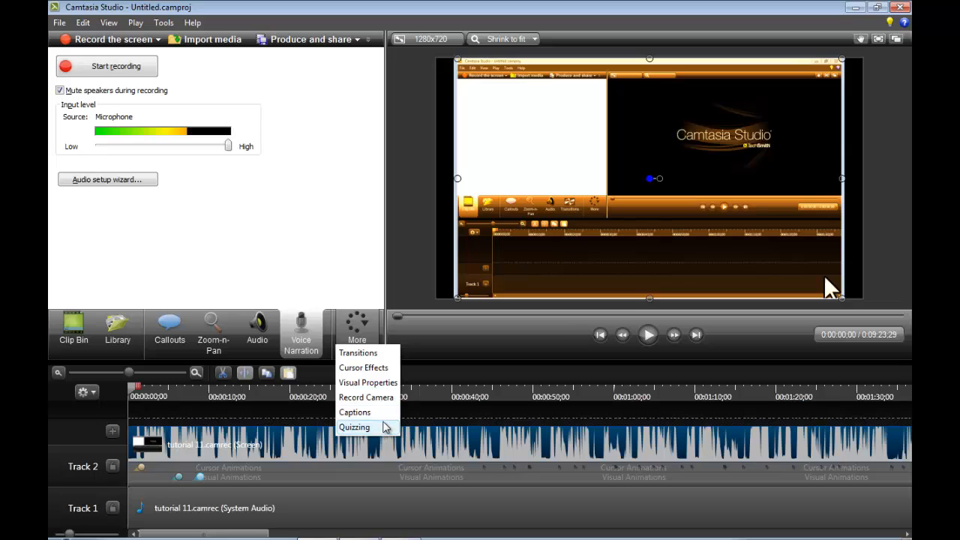
{"action": "mouse_move", "coordinate": [297, 157]}
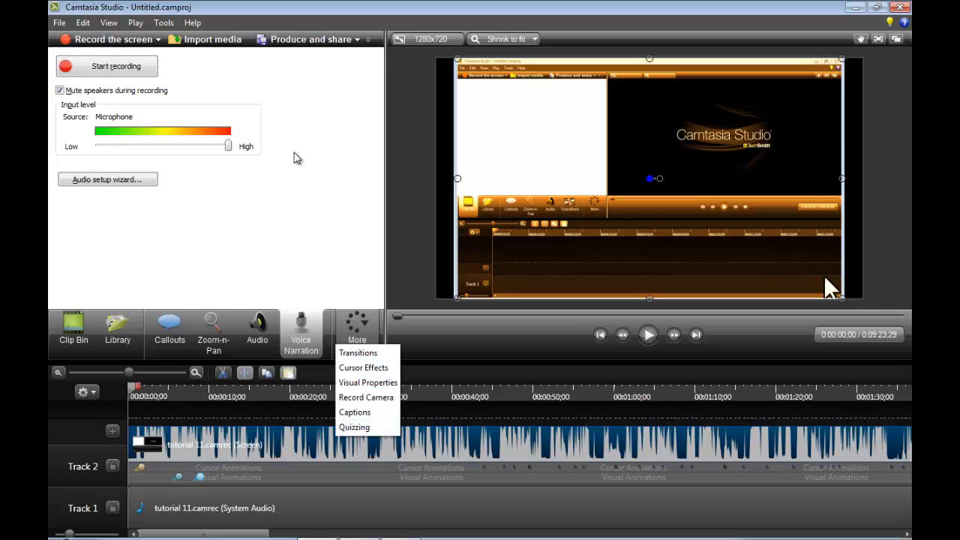